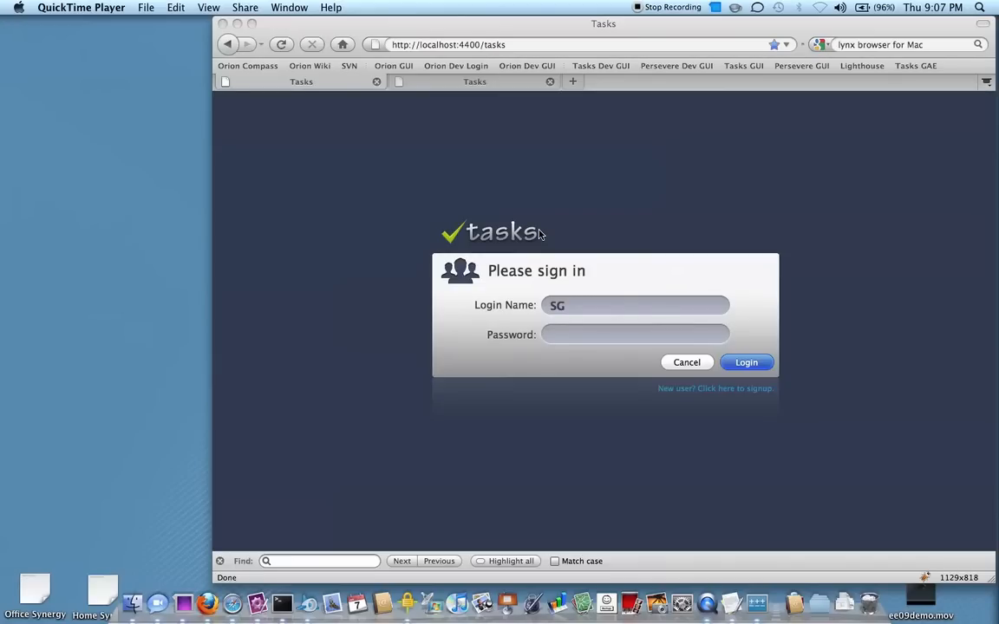
mouse_move(559, 235)
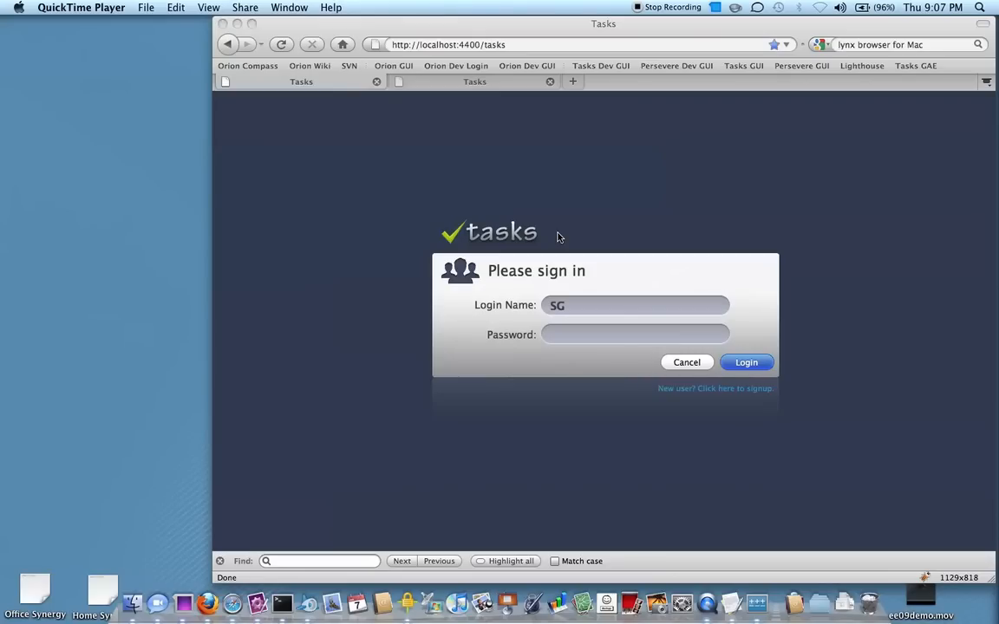
mouse_move(607, 195)
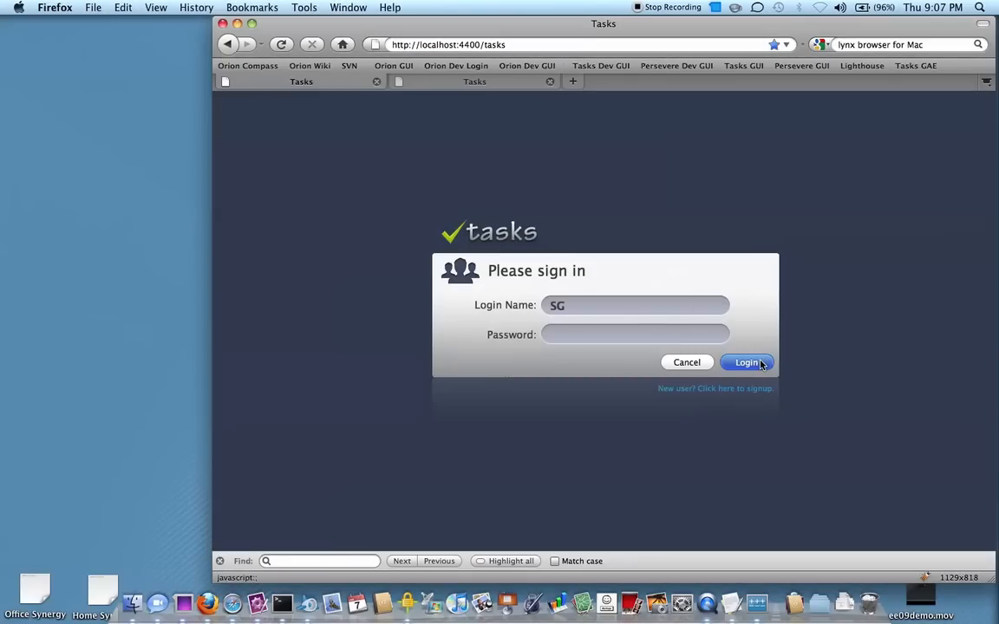
Sign in and show the tasks of 'Project Two With a Long Name'.
left_click(746, 362)
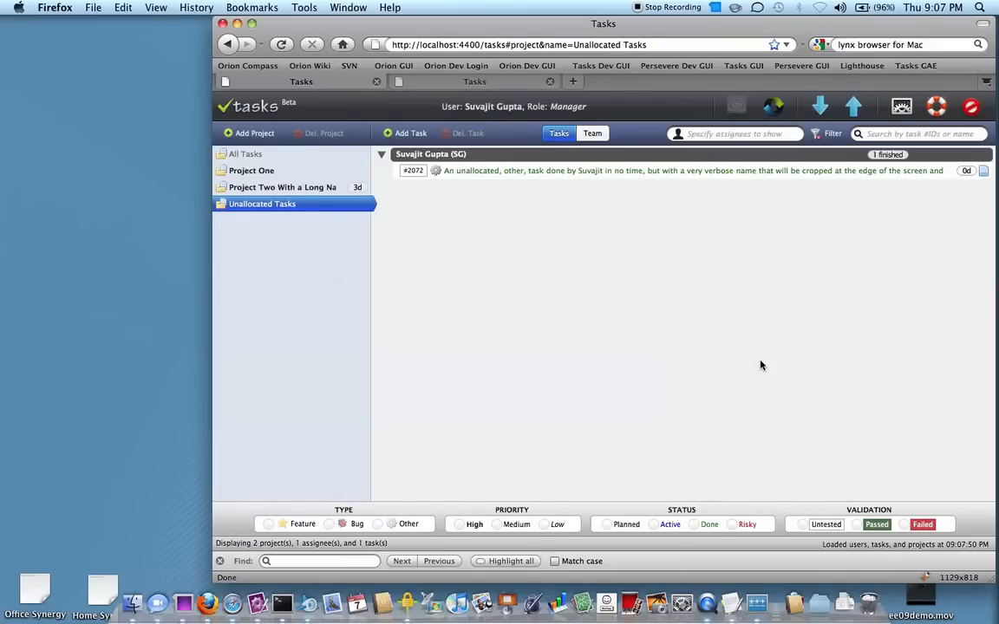
mouse_move(483, 292)
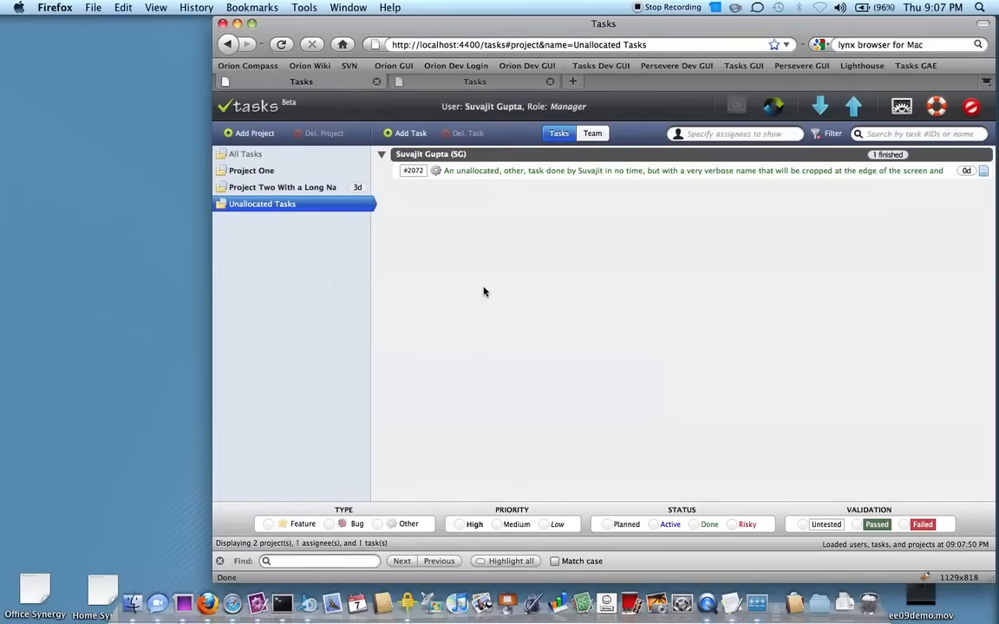
mouse_move(260, 204)
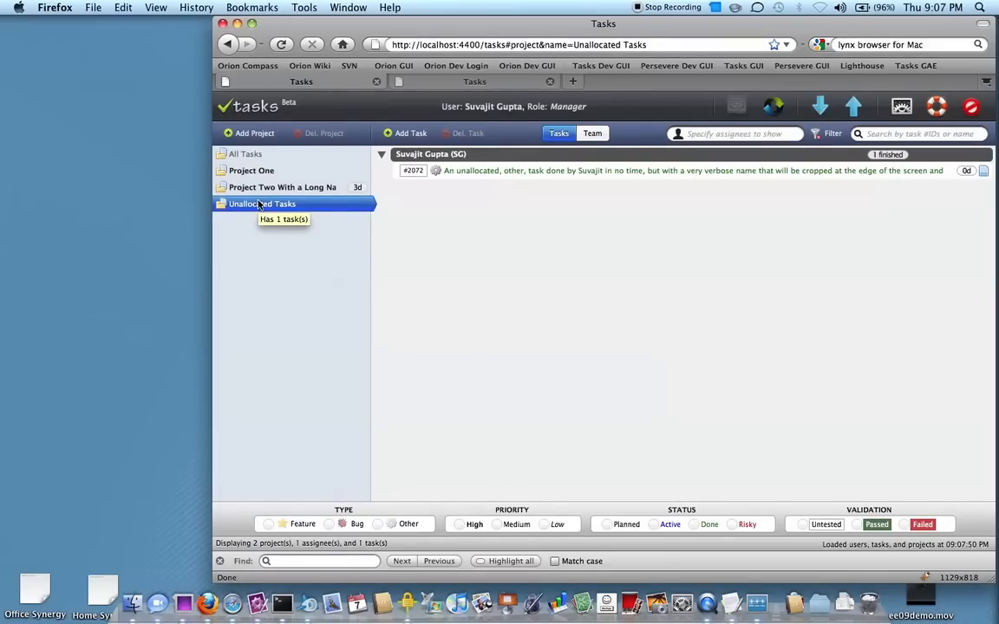
left_click(281, 187)
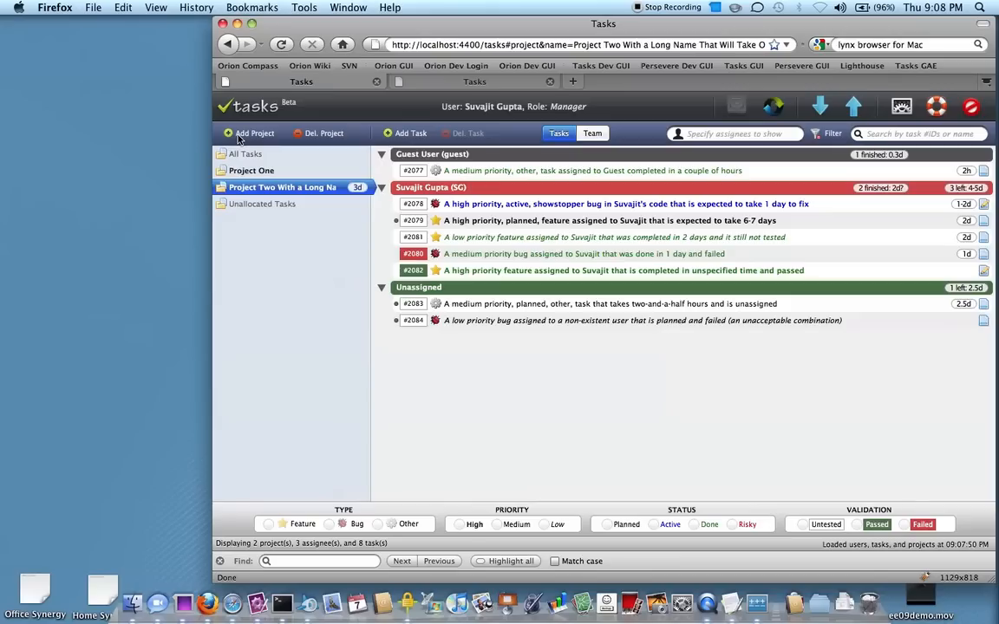
Add a project named 'My Project' and set its Time Left to 10d.
left_click(255, 132)
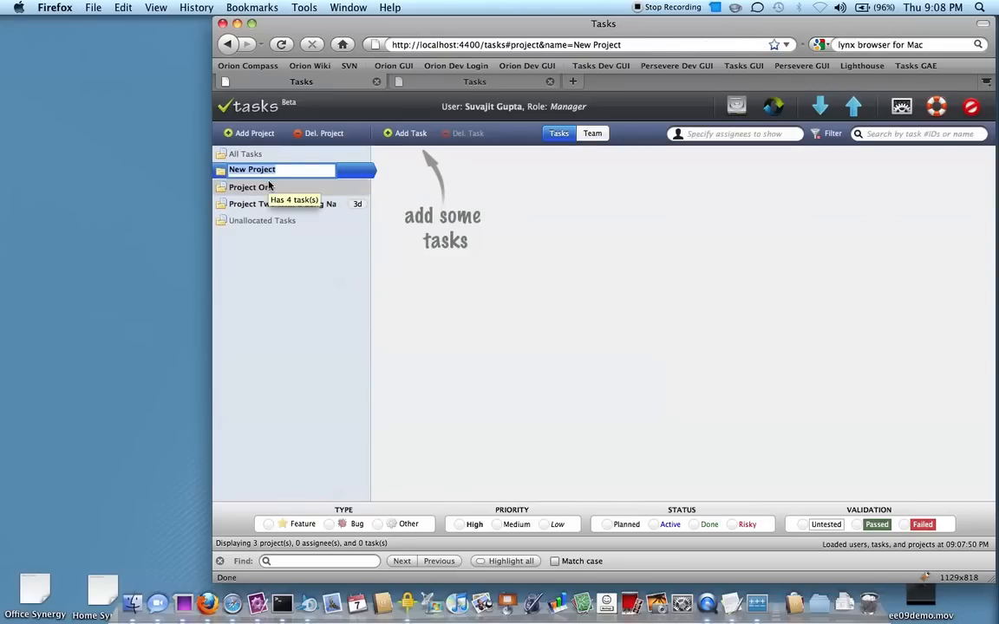
type("My Project")
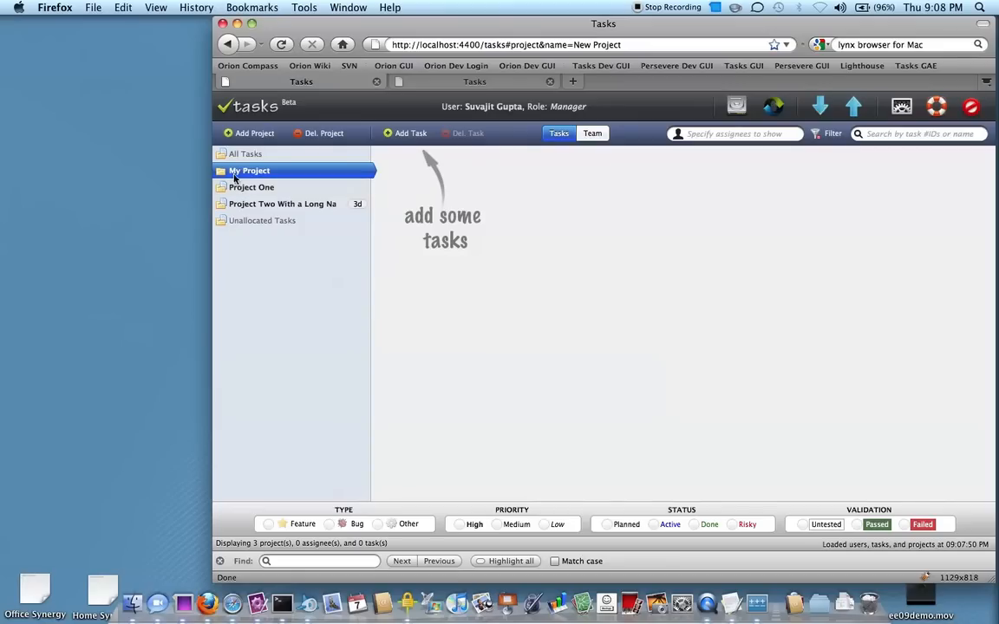
left_click(405, 132)
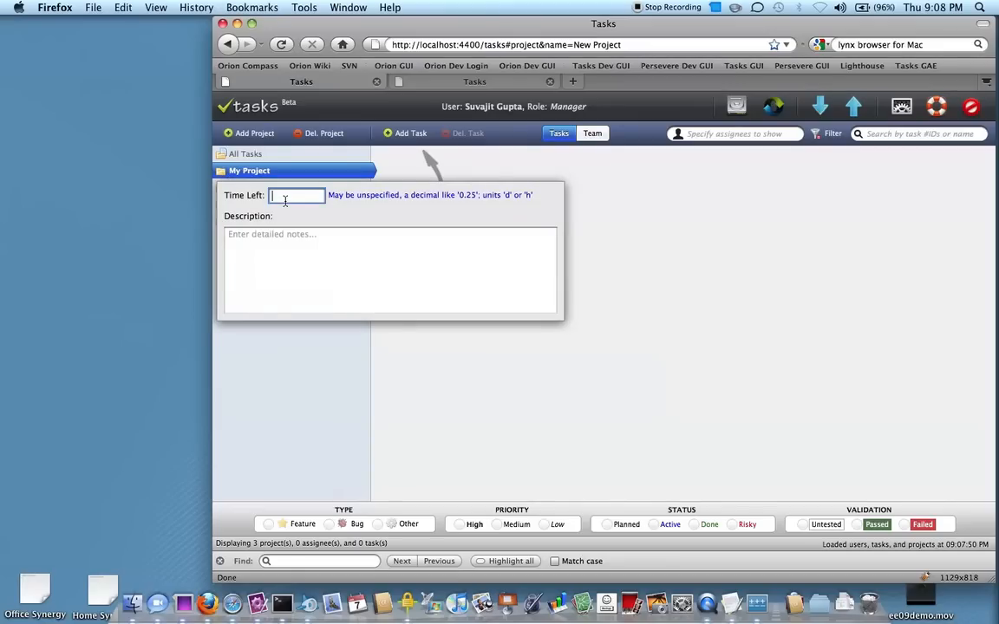
type("10d")
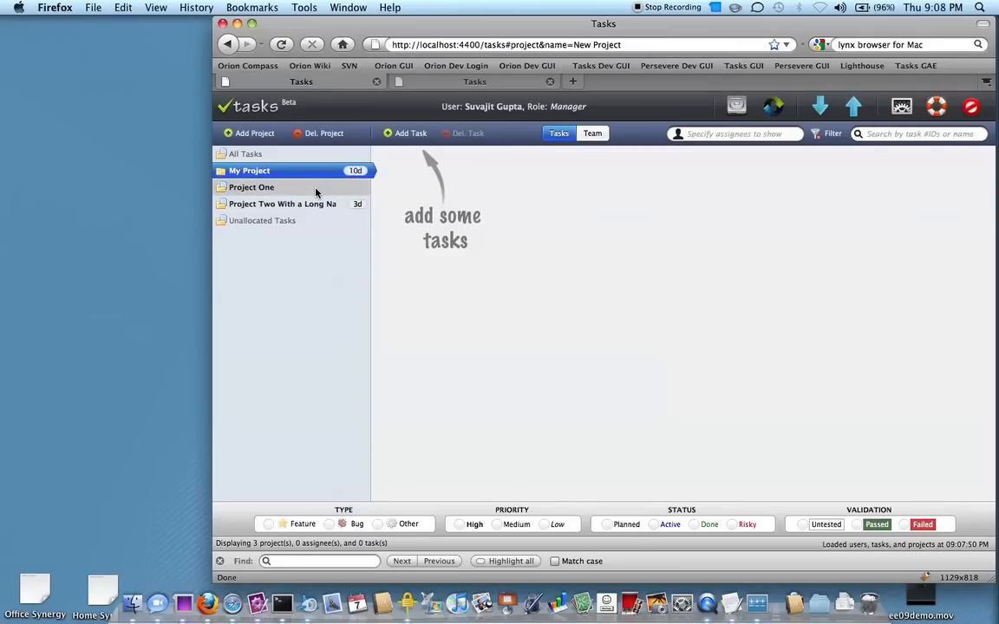
Show Project One's tasks, grouped by Suvajit and unassigned.
left_click(249, 187)
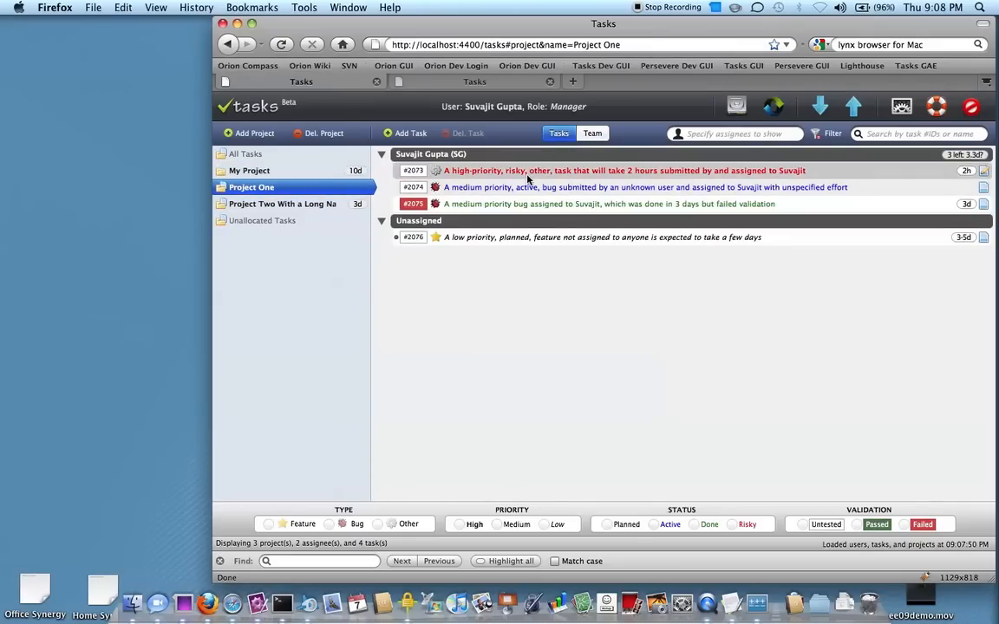
mouse_move(527, 187)
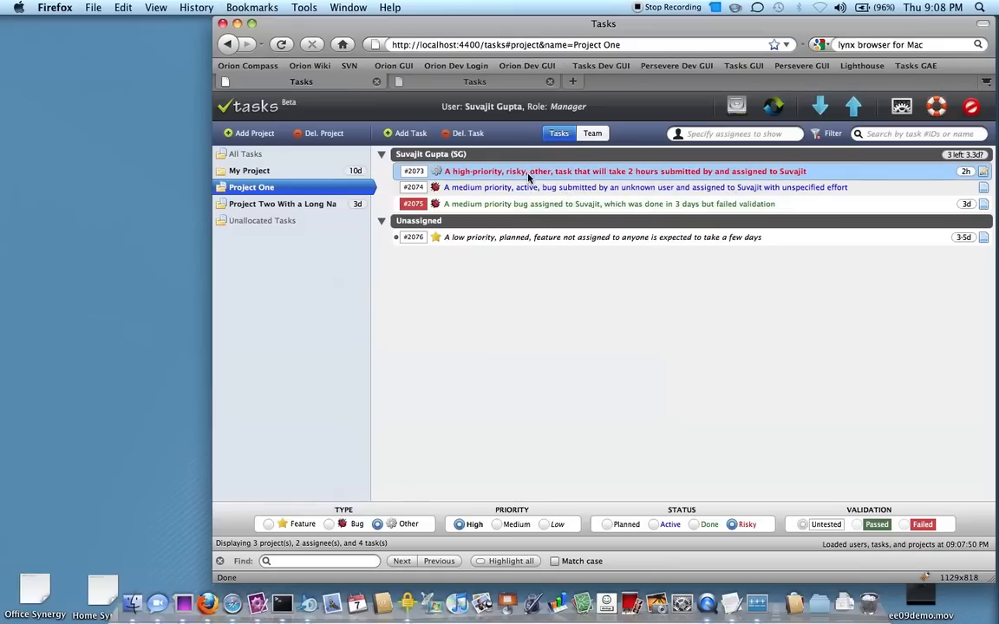
mouse_move(641, 319)
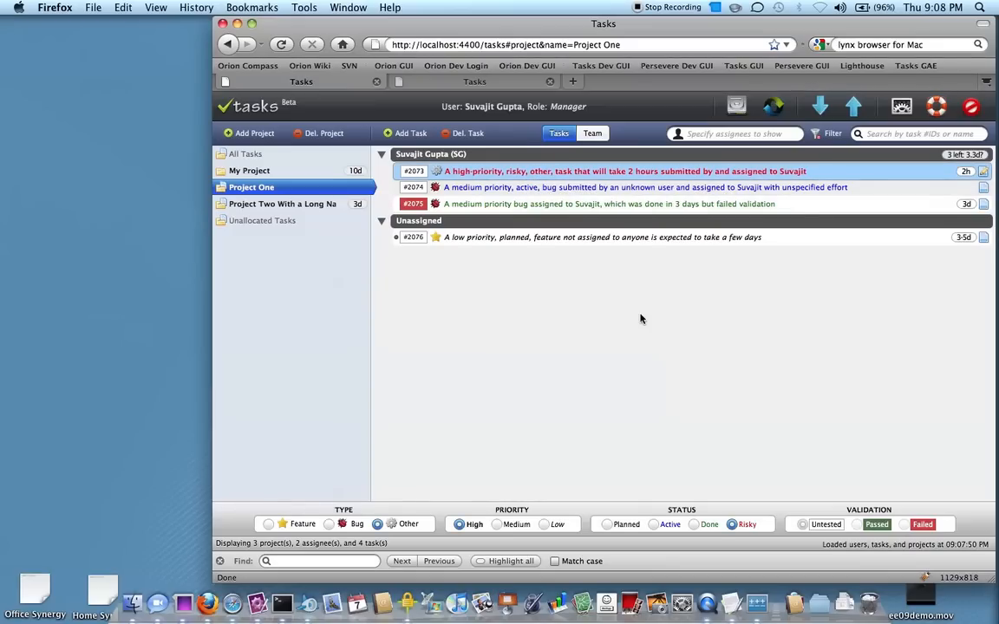
mouse_move(437, 496)
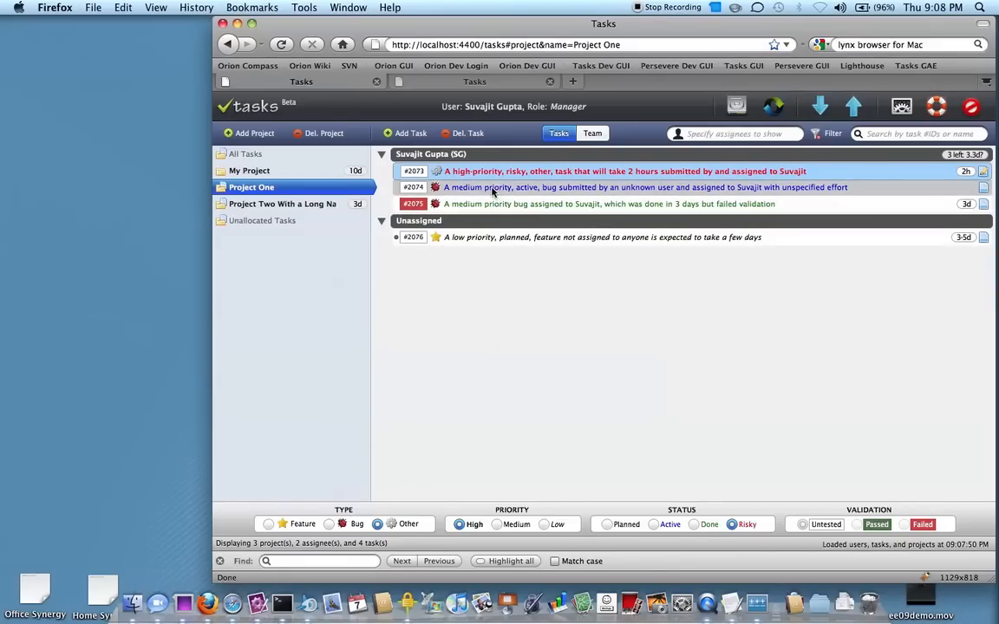
mouse_move(489, 187)
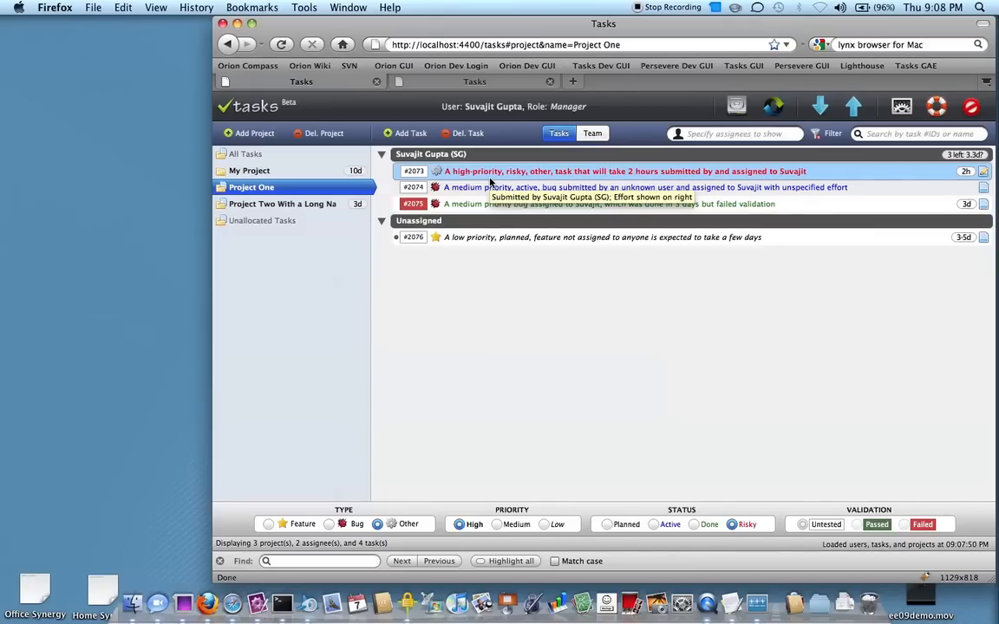
mouse_move(412, 506)
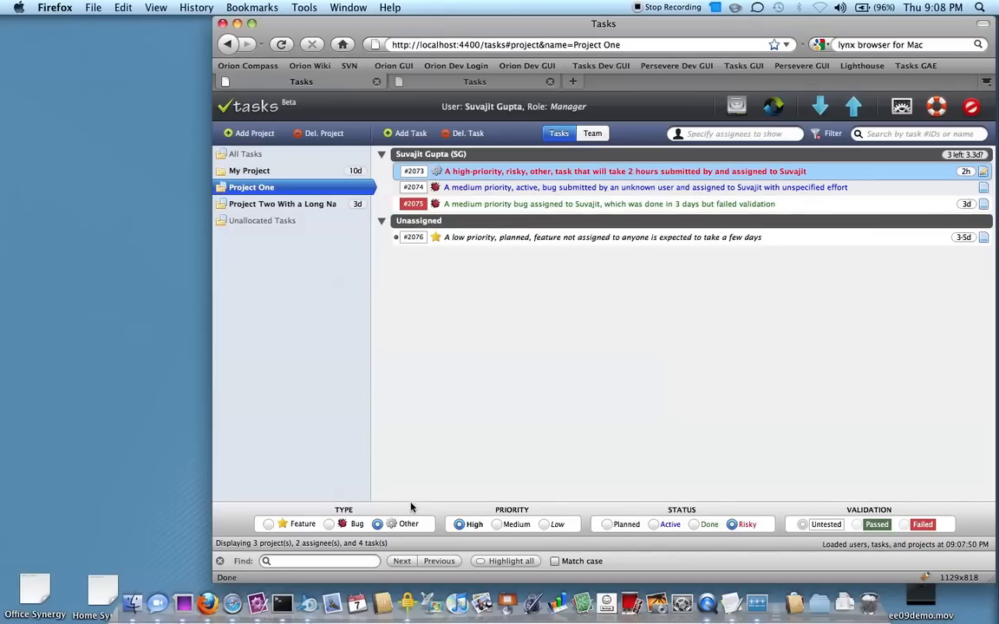
mouse_move(555, 360)
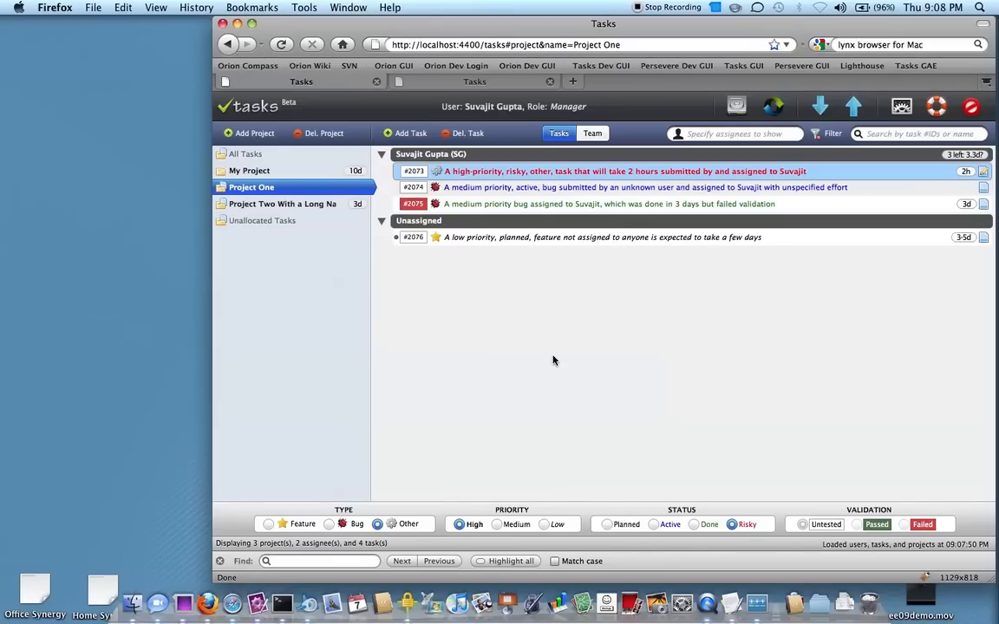
mouse_move(629, 328)
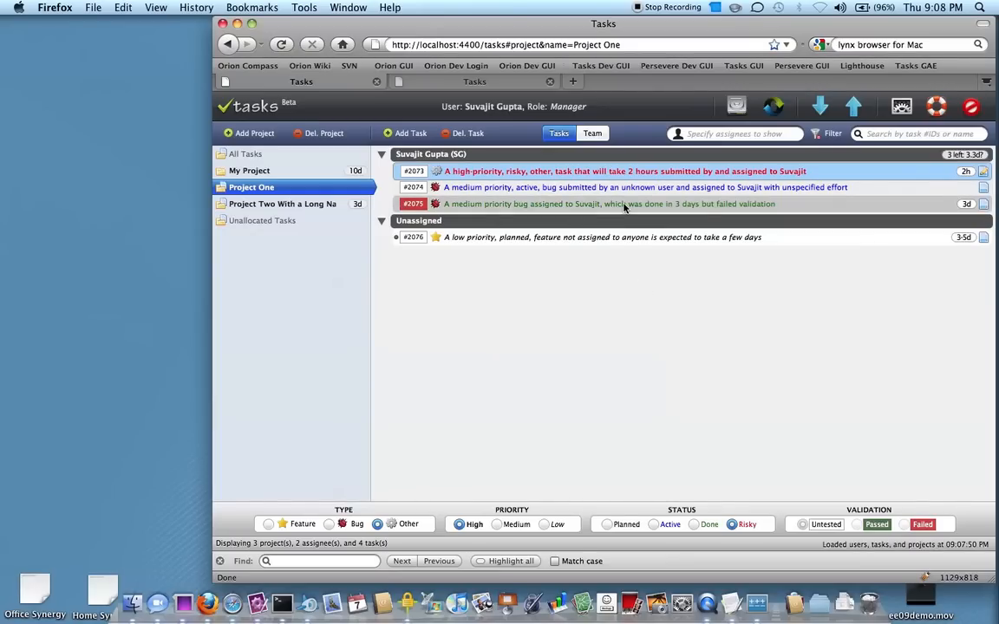
mouse_move(534, 204)
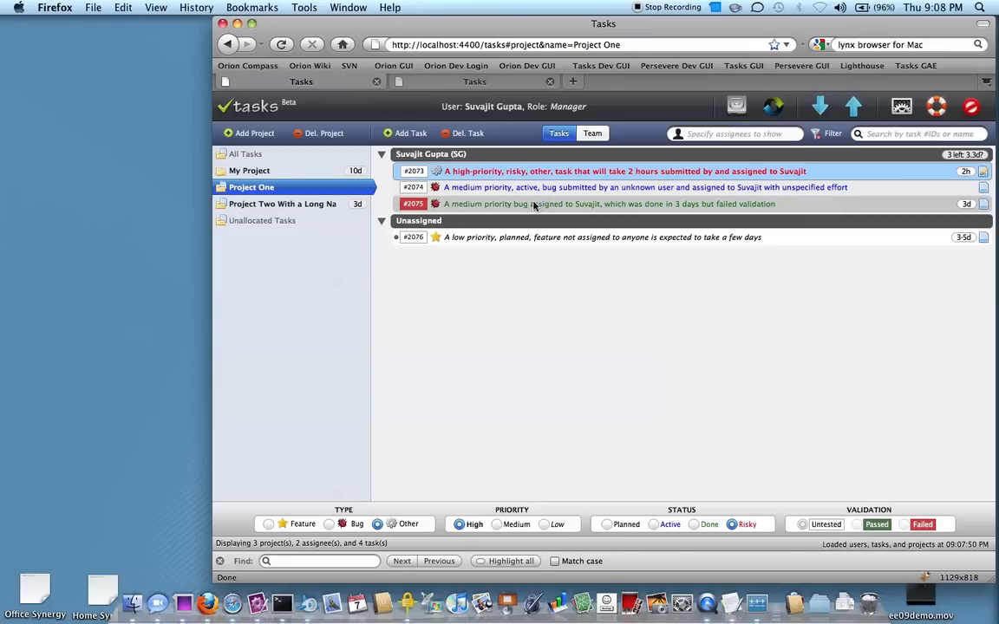
Browse Project Two, My Project and Project One, ending back on Project Two's tasks.
left_click(281, 205)
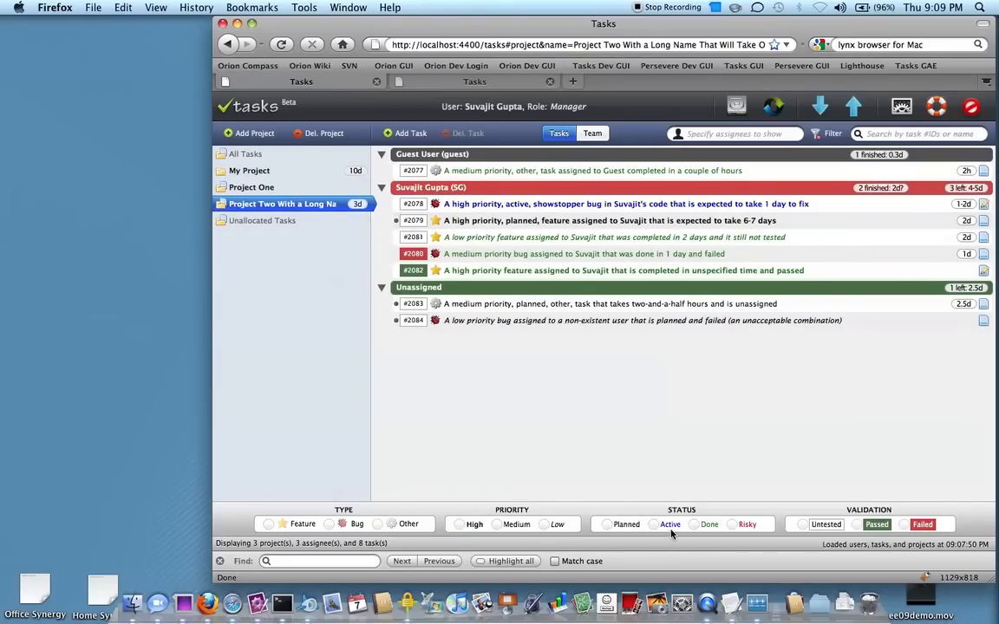
mouse_move(720, 530)
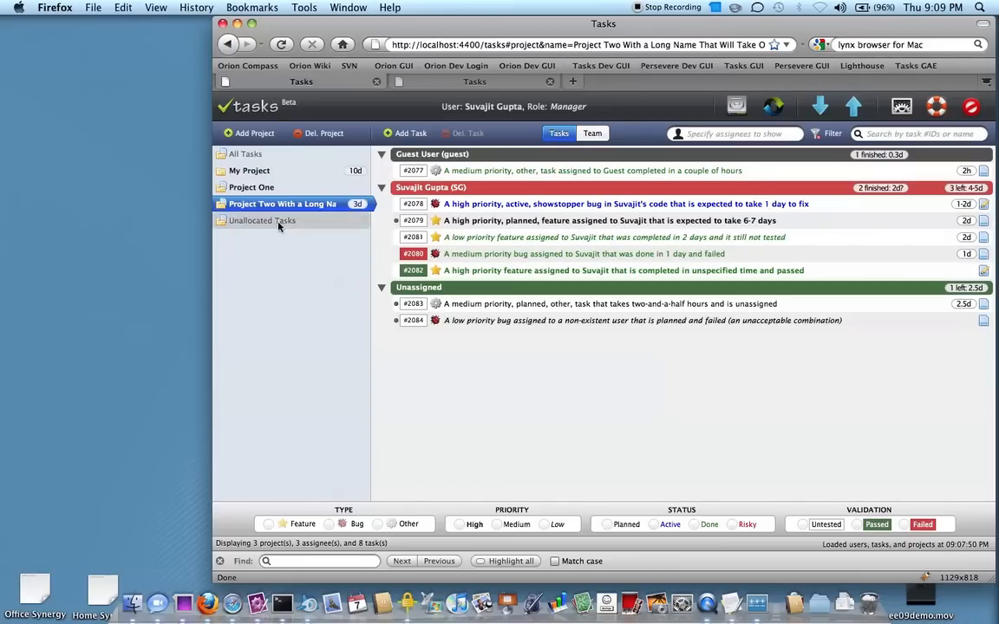
left_click(250, 170)
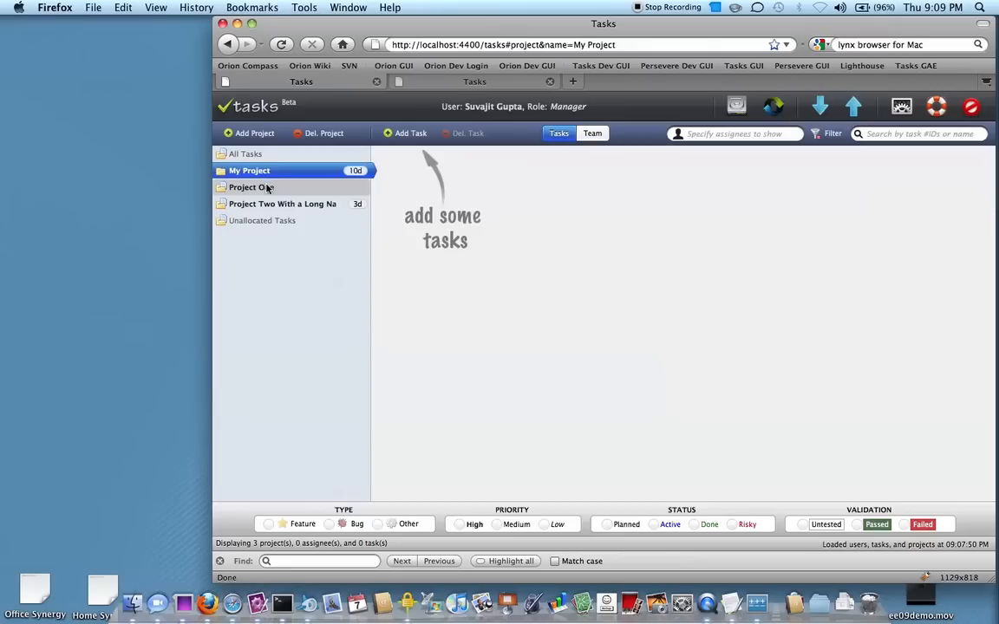
left_click(252, 187)
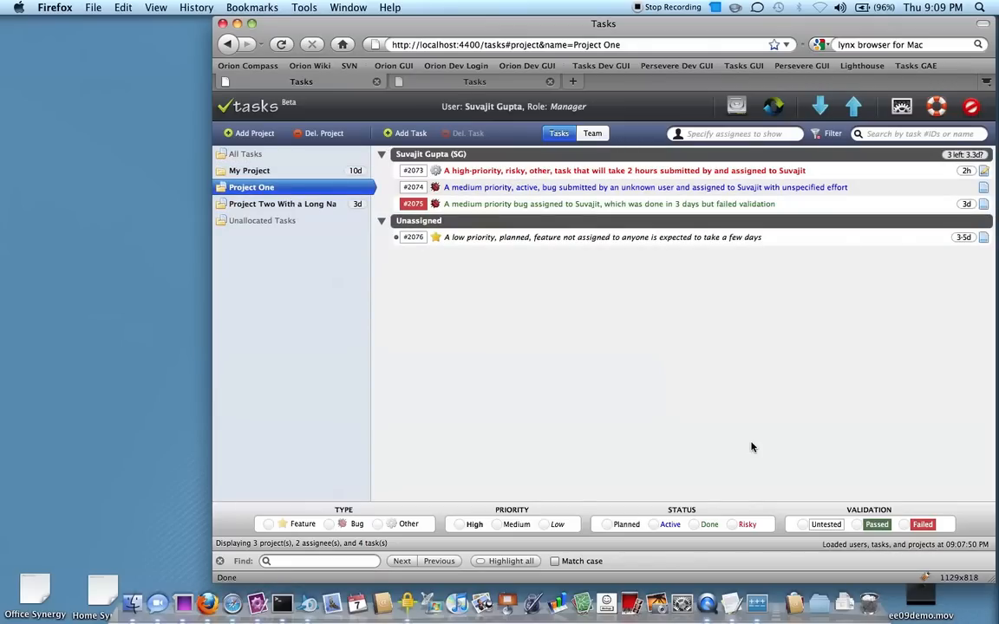
mouse_move(607, 378)
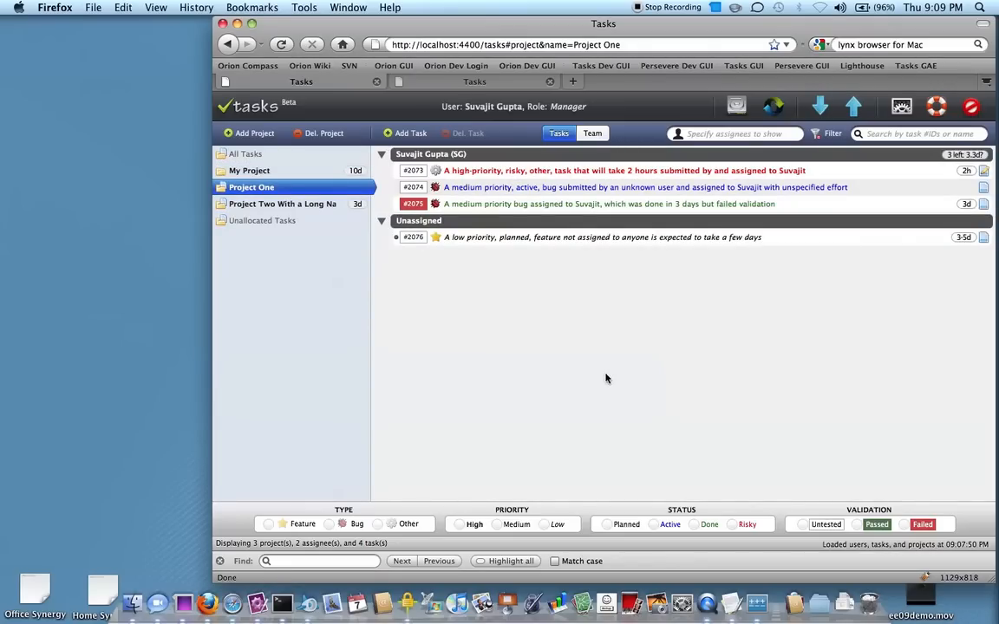
mouse_move(420, 288)
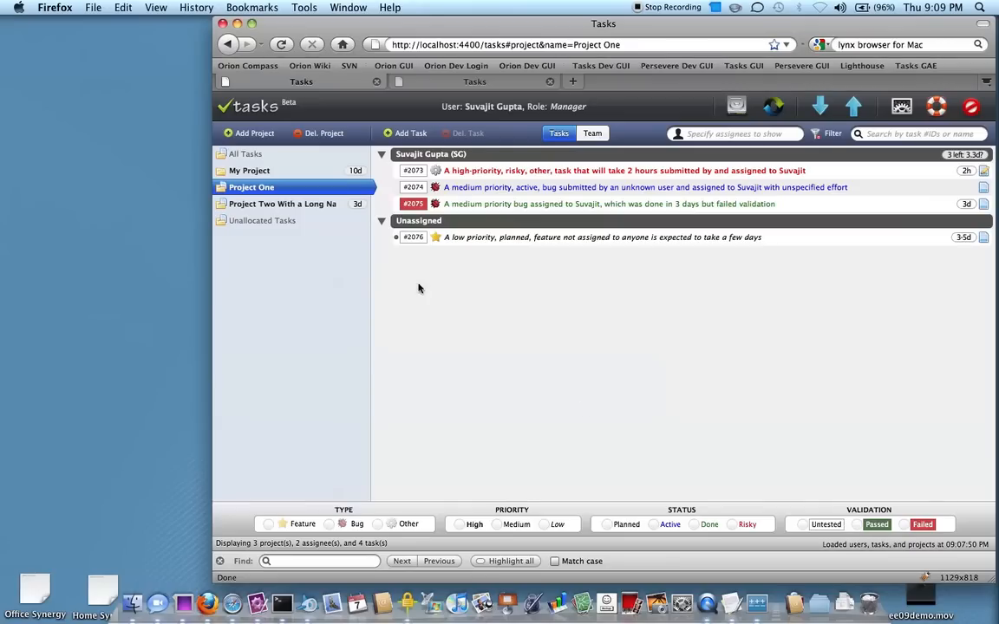
left_click(281, 204)
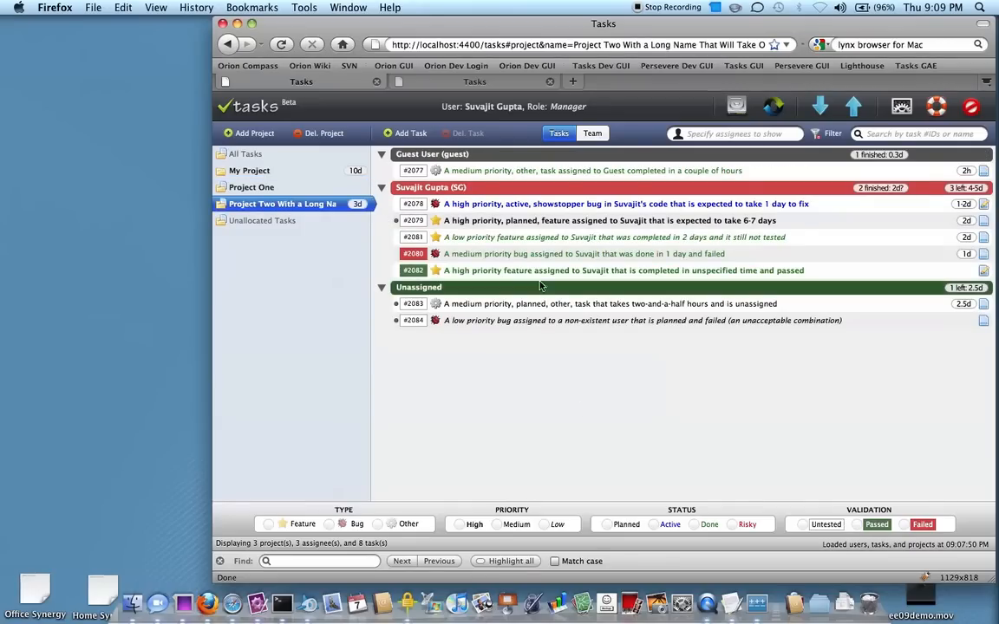
mouse_move(483, 256)
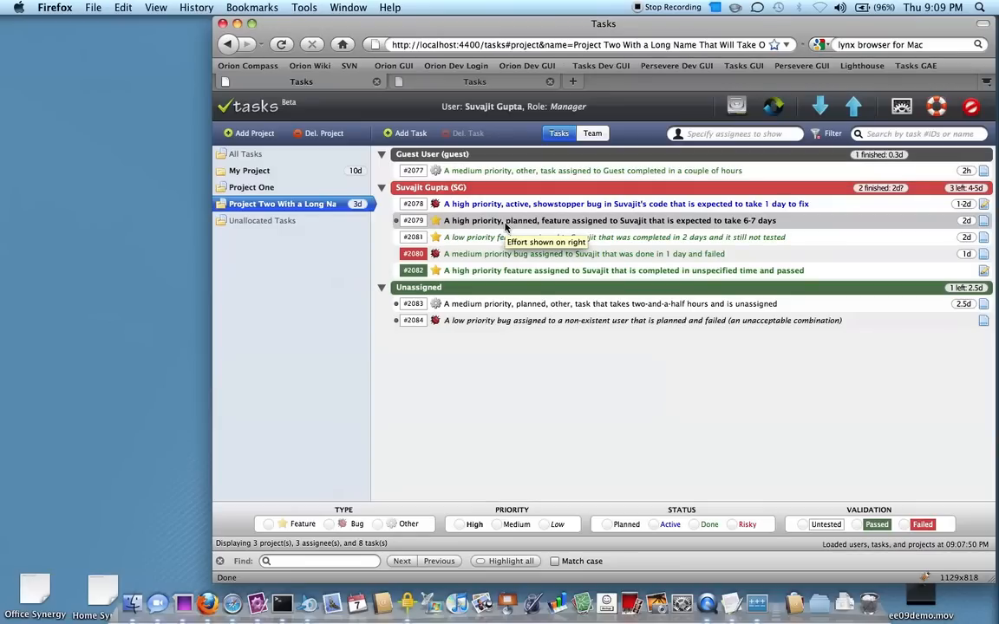
Filter the task list to assignee 'SG' and show the quick filter options.
left_click(732, 134)
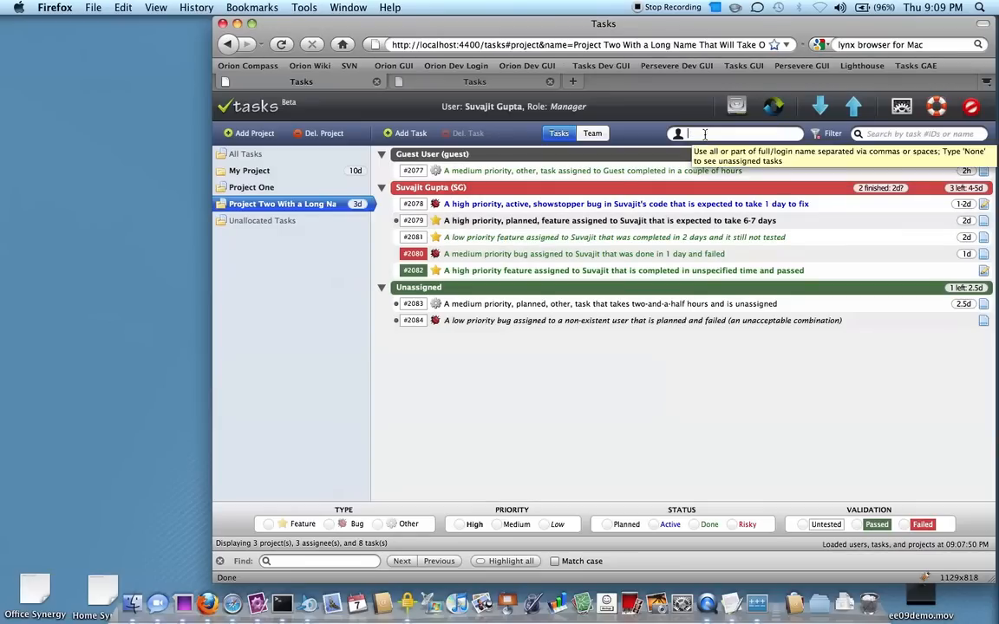
type("SG")
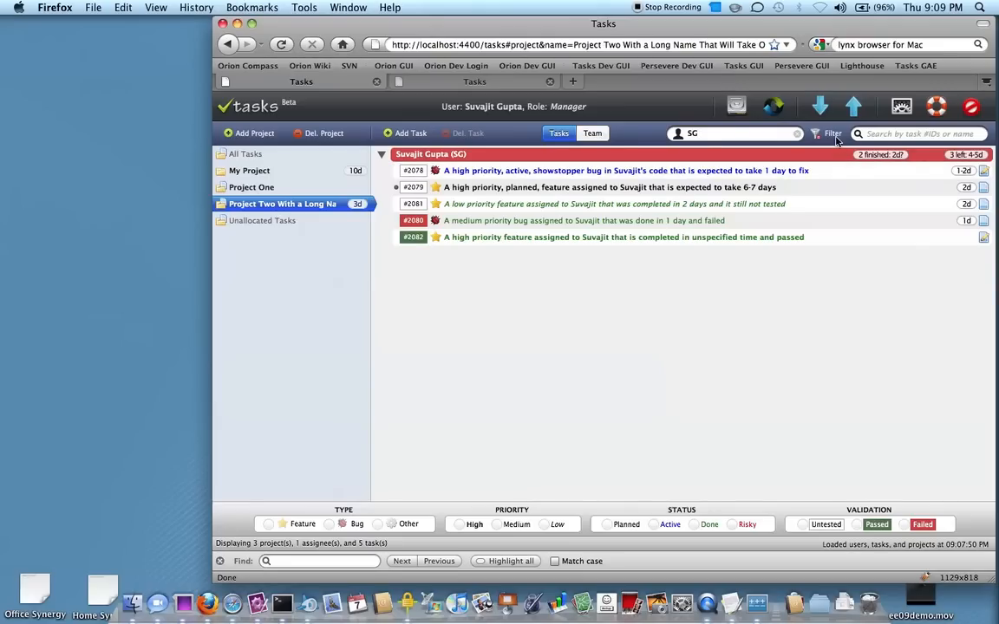
left_click(833, 134)
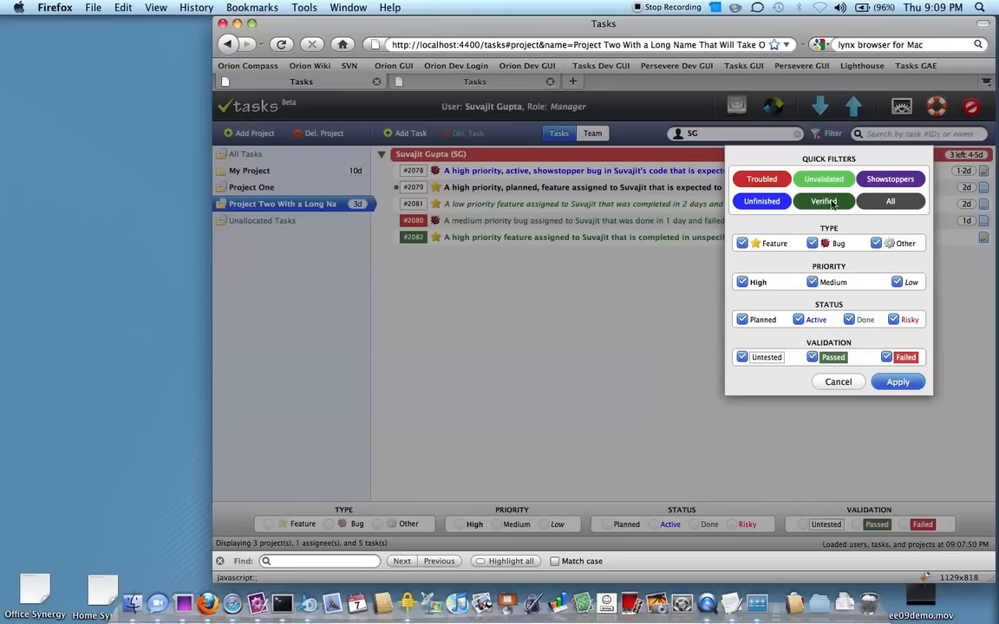
mouse_move(829, 194)
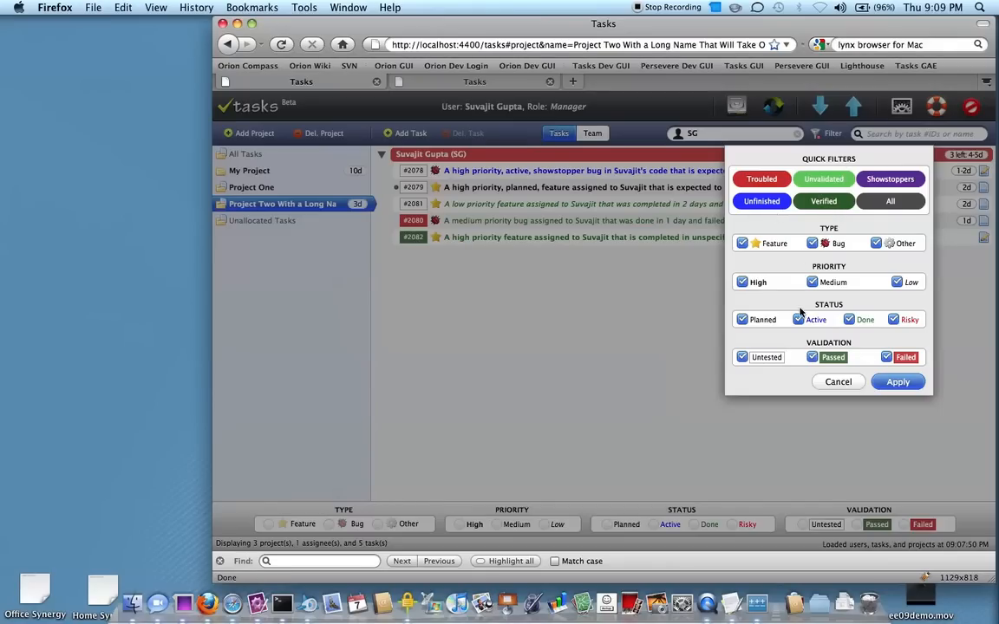
Apply the Verified quick filter, reset it to All, then clear the SG assignee filter.
left_click(822, 201)
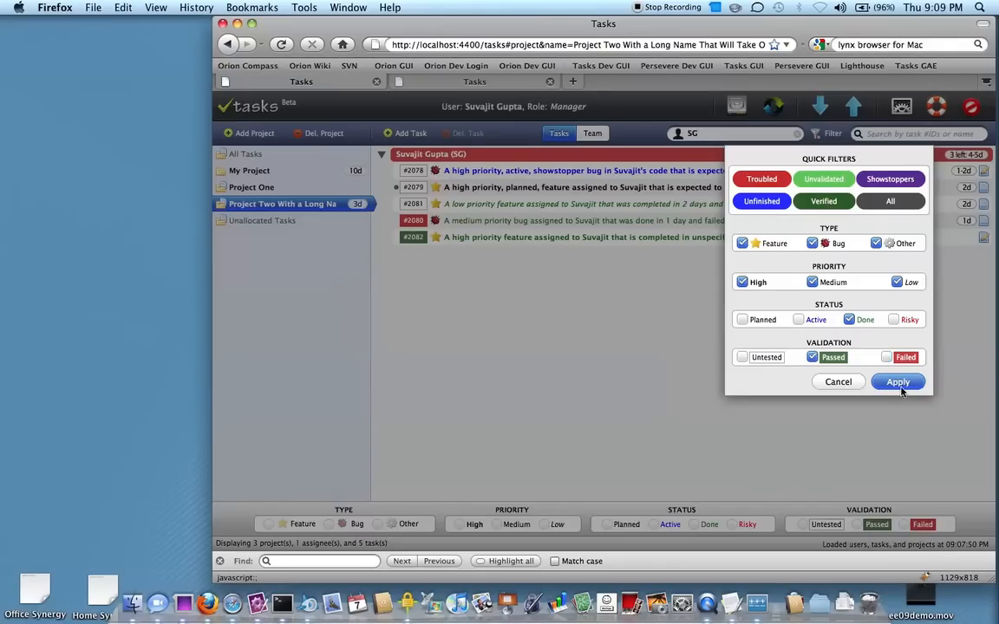
left_click(899, 382)
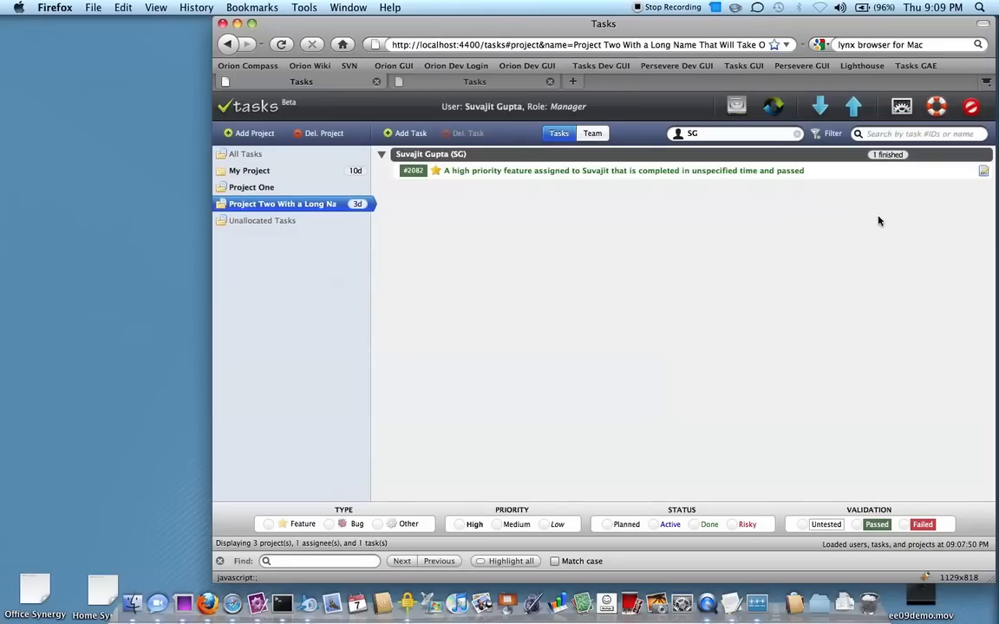
left_click(831, 132)
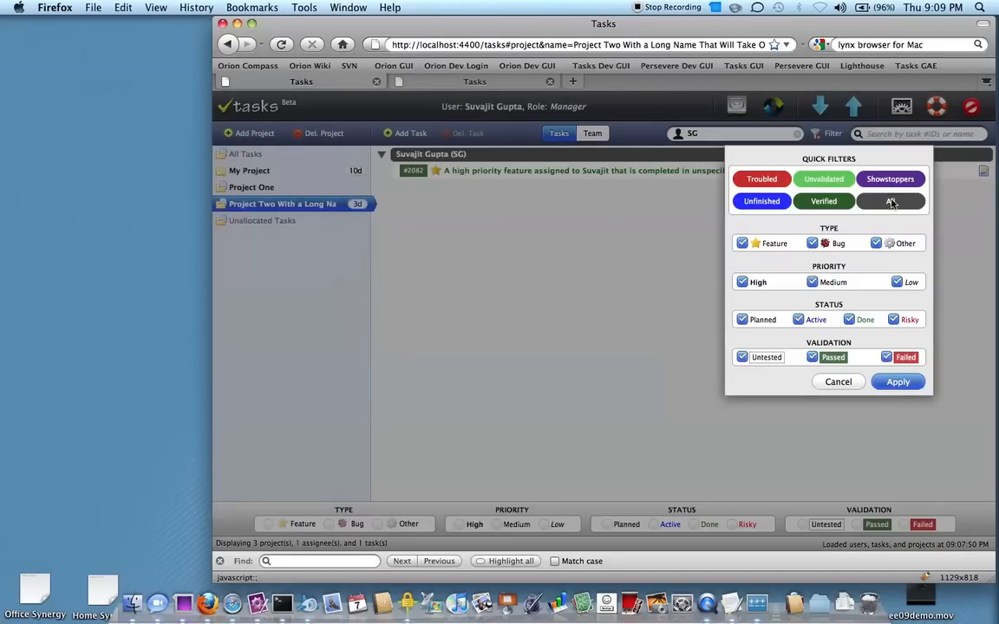
left_click(898, 382)
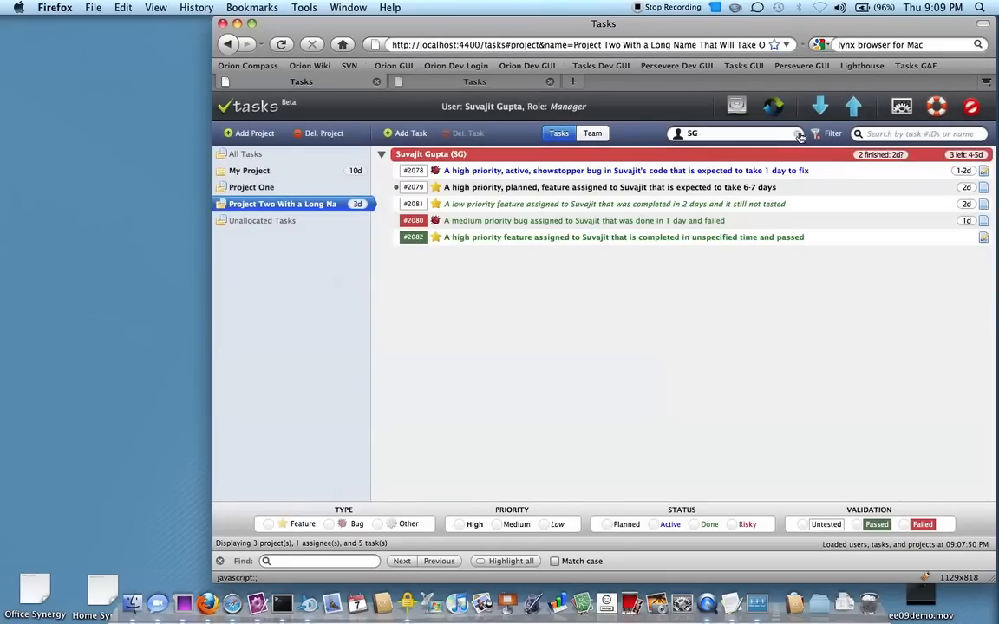
left_click(800, 134)
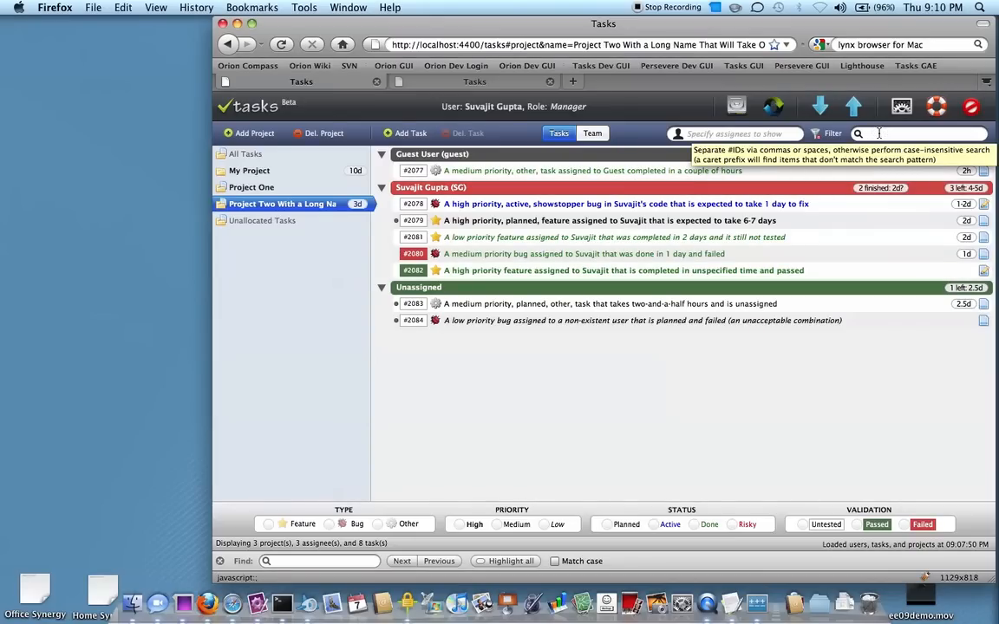
type("prio")
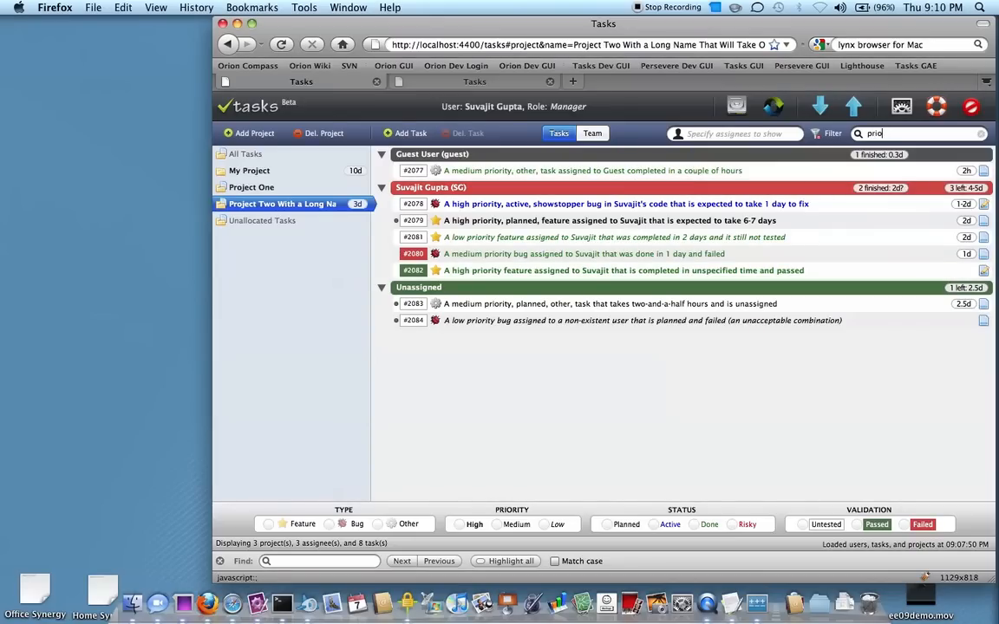
type("rity")
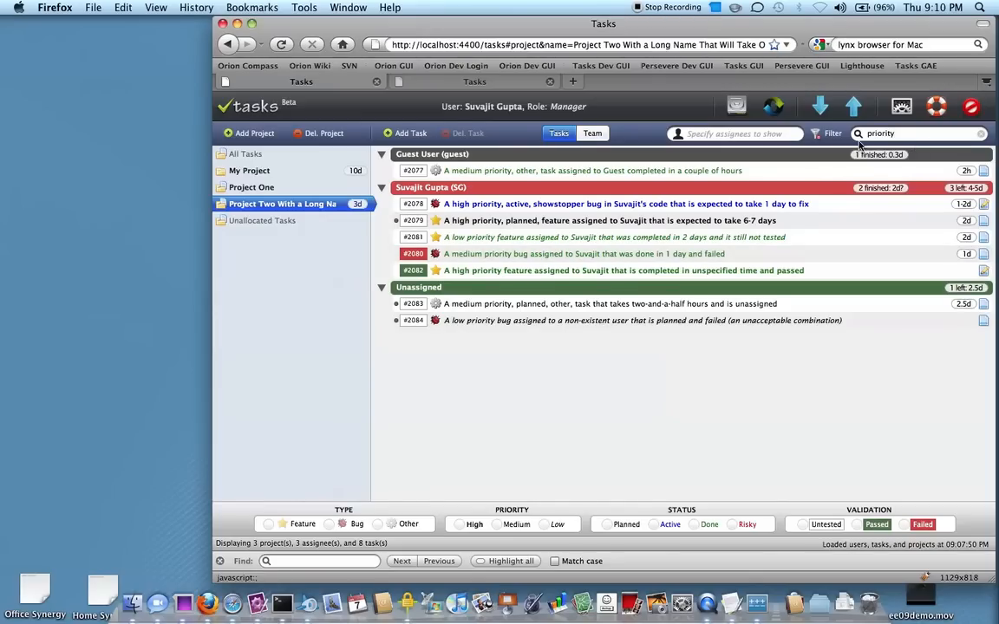
mouse_move(881, 154)
type("high ")
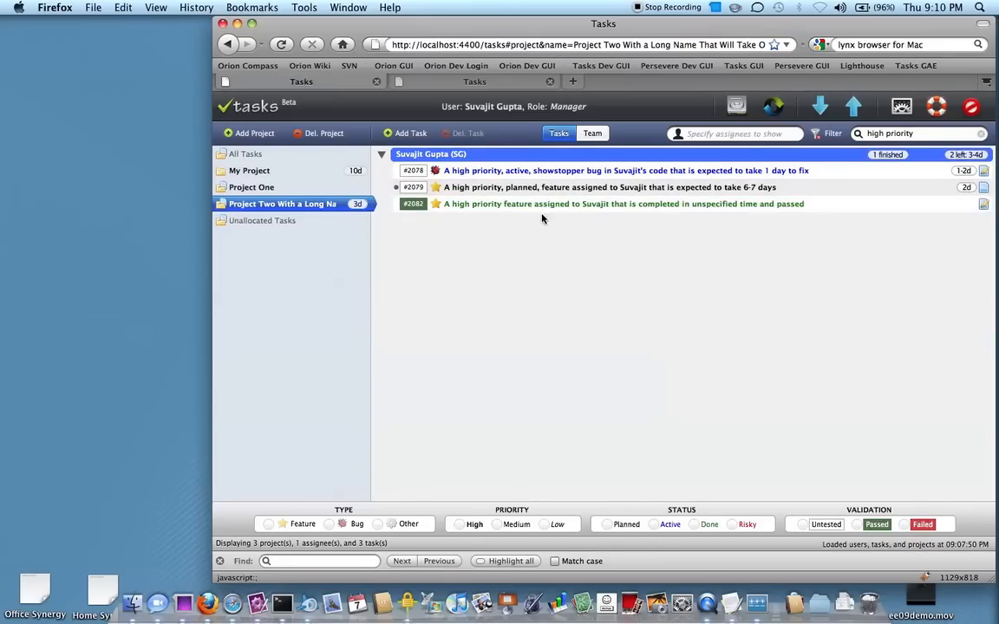
mouse_move(891, 220)
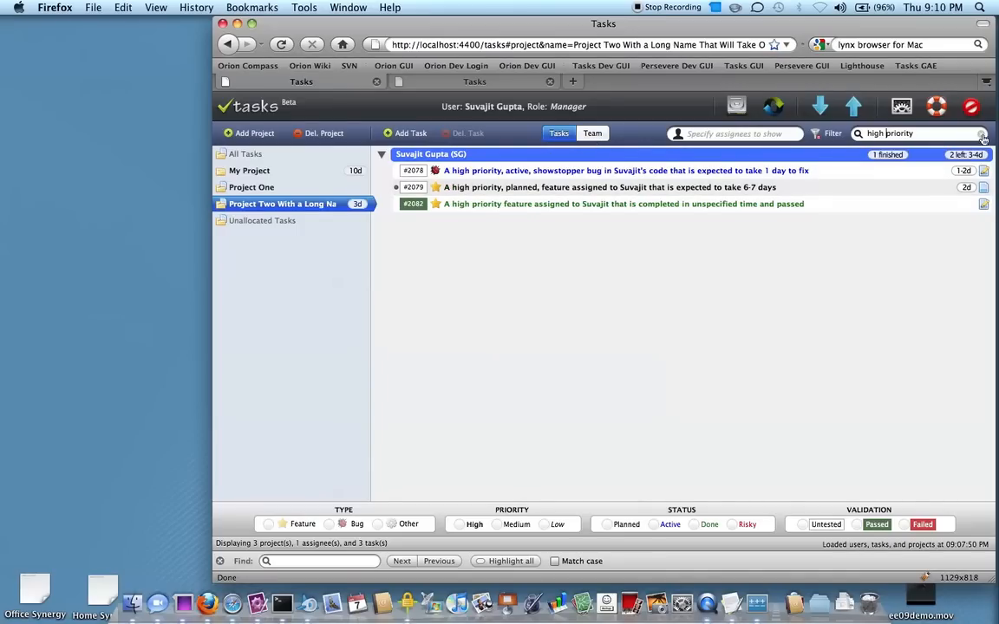
left_click(982, 134)
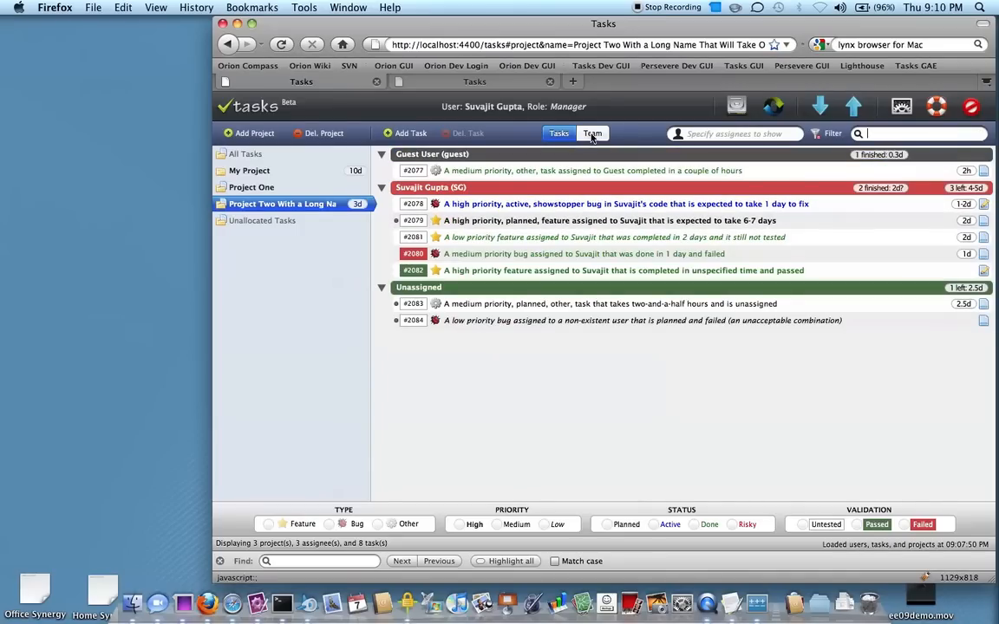
left_click(593, 132)
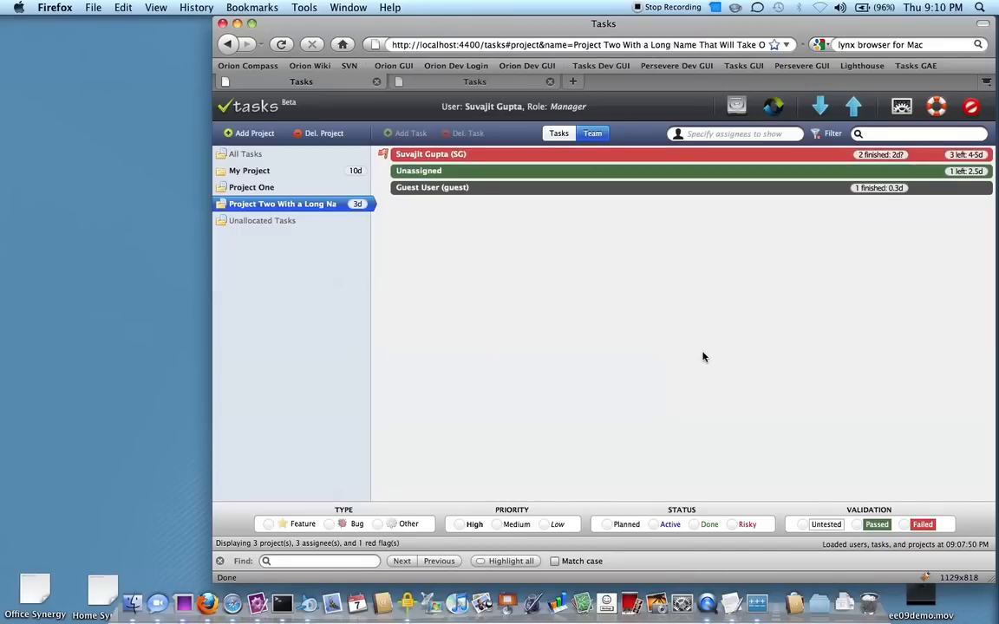
mouse_move(639, 340)
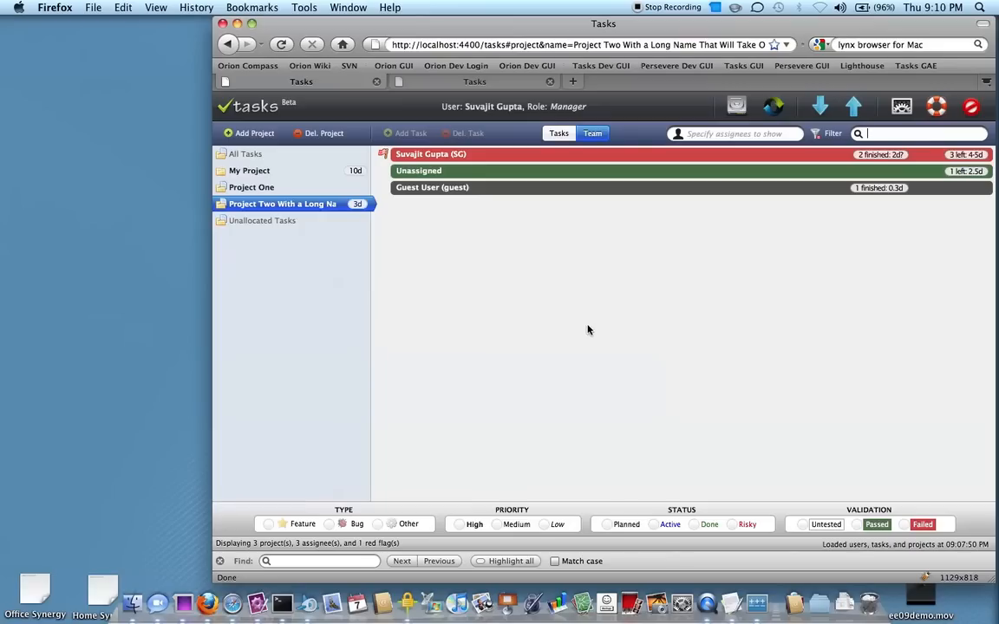
mouse_move(486, 304)
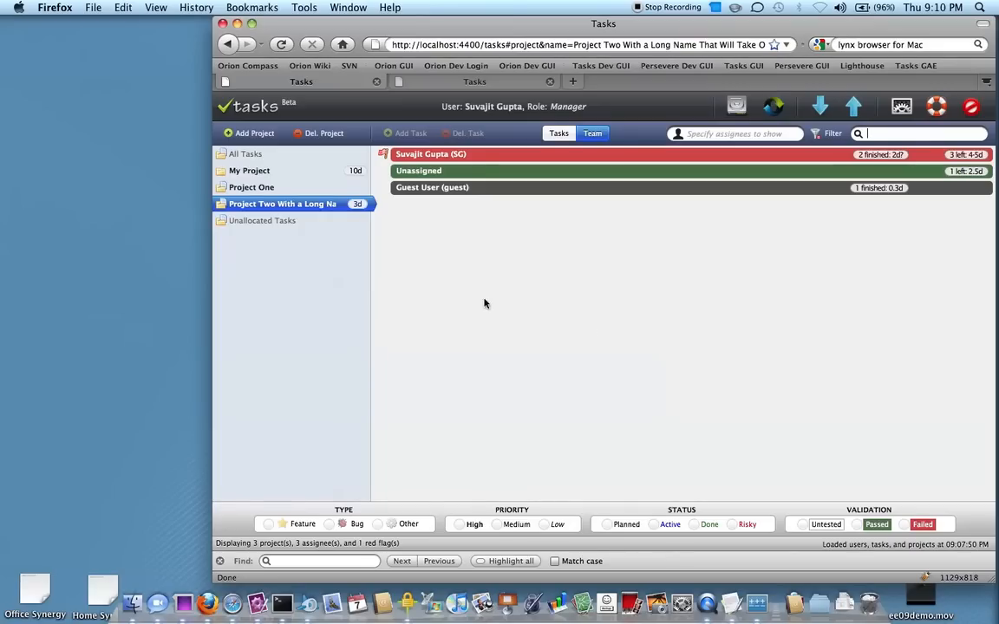
mouse_move(610, 215)
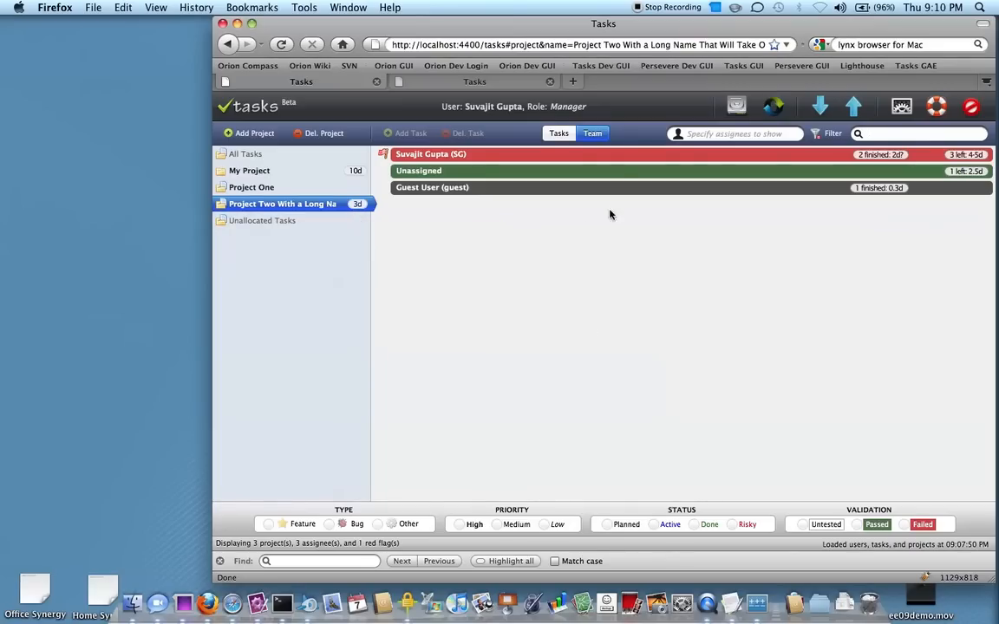
mouse_move(444, 194)
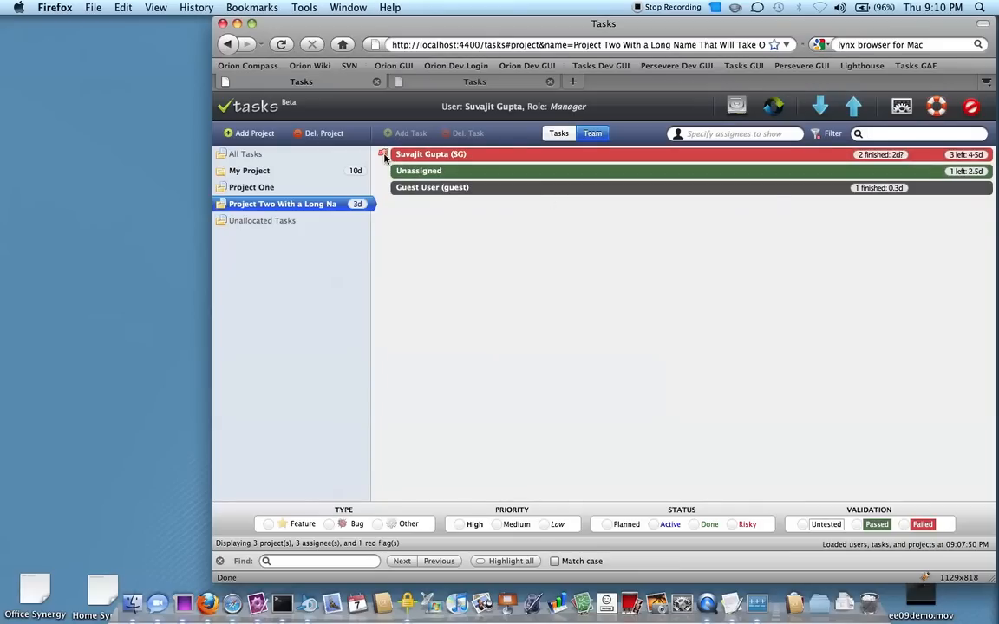
left_click(382, 152)
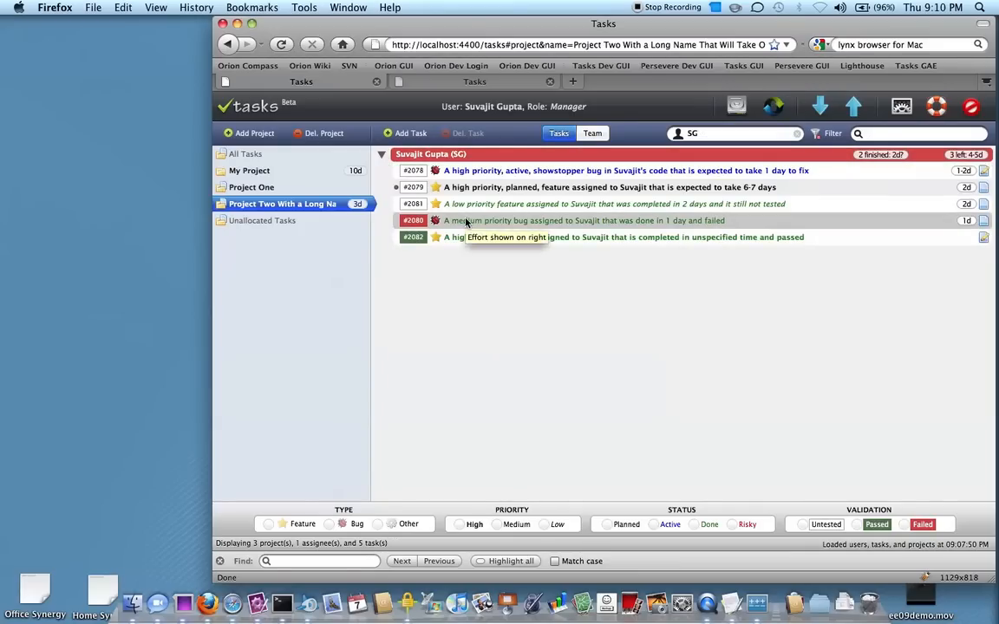
mouse_move(604, 287)
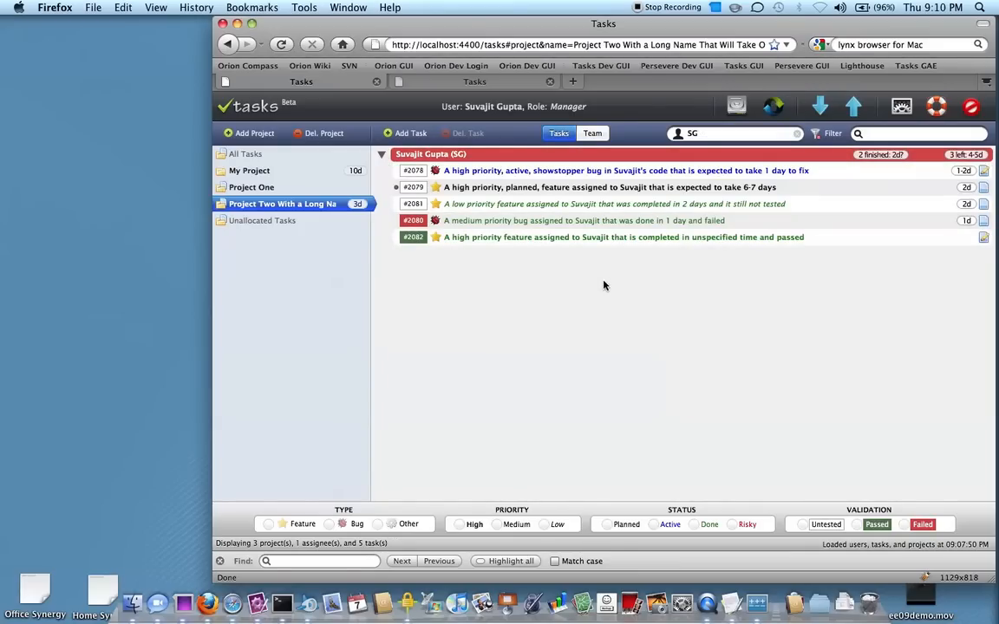
left_click(593, 131)
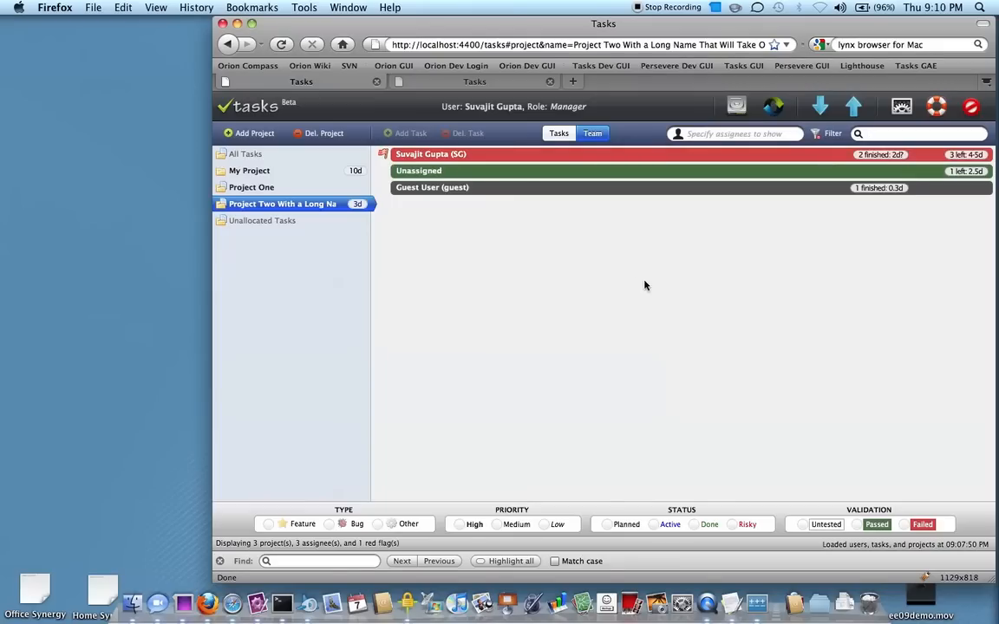
mouse_move(478, 154)
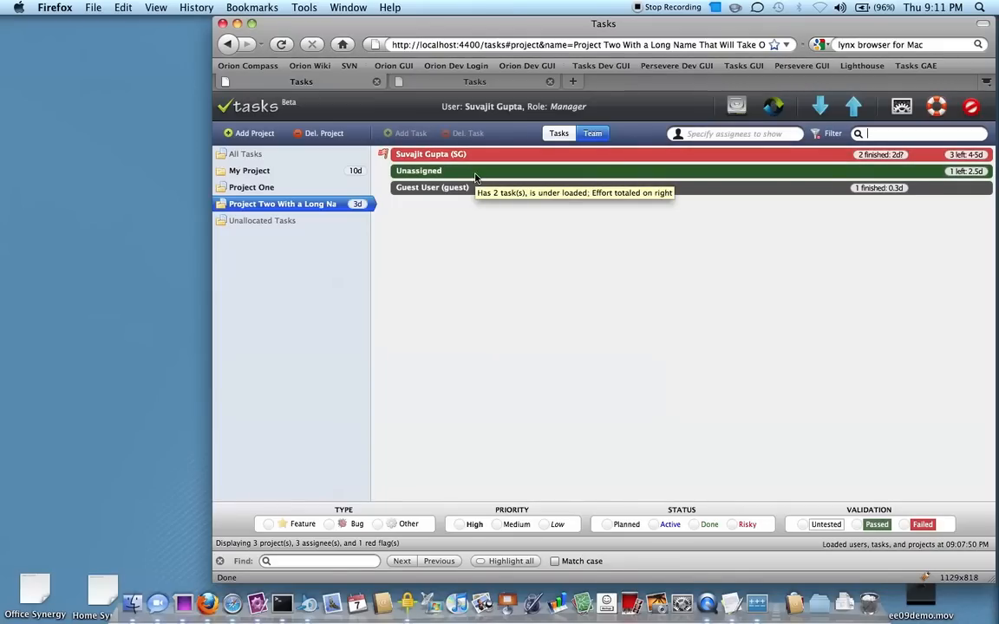
mouse_move(486, 187)
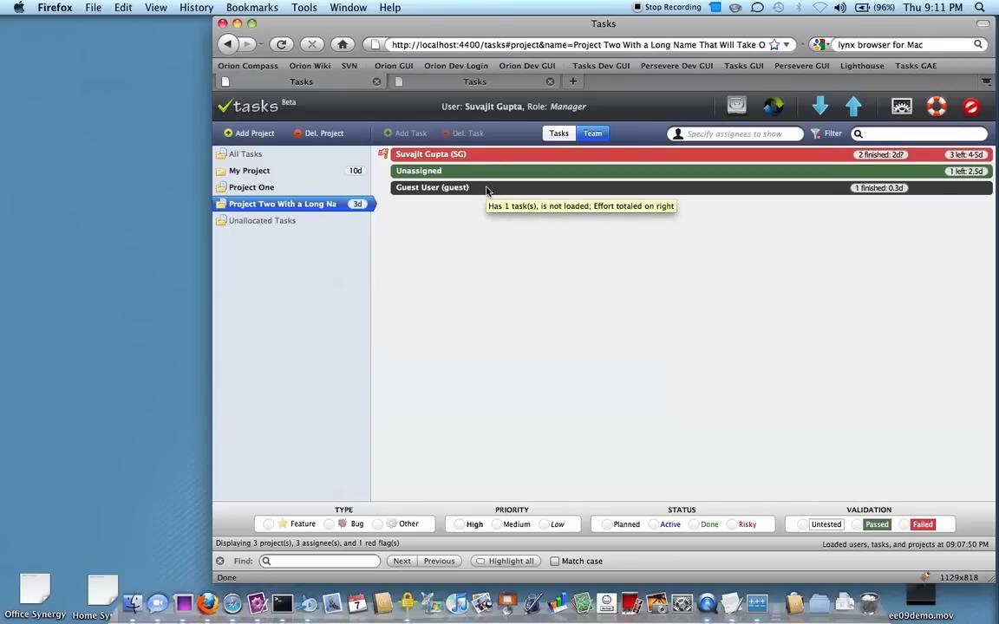
left_click(559, 131)
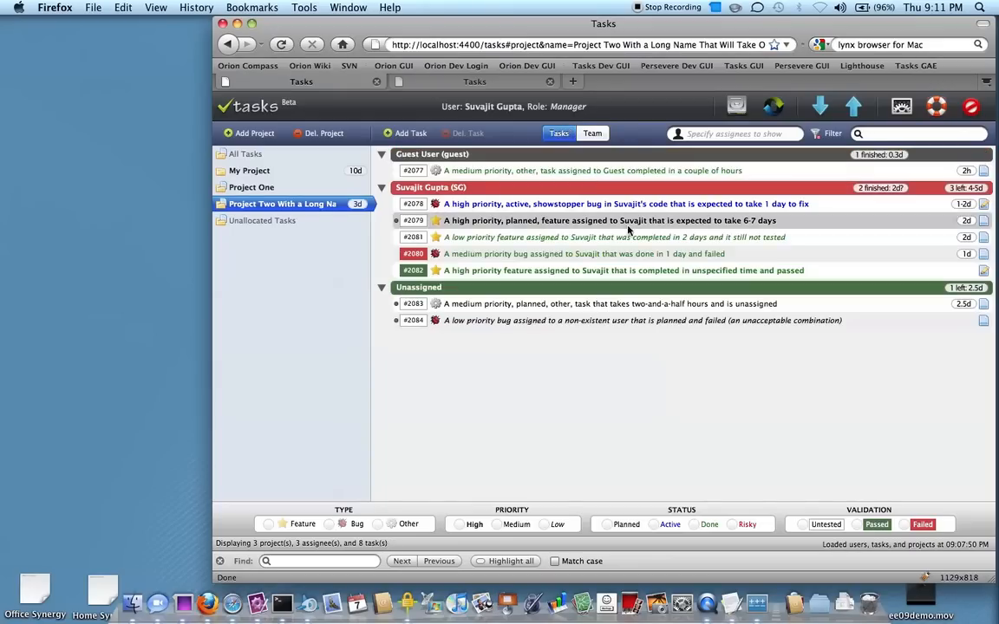
mouse_move(555, 262)
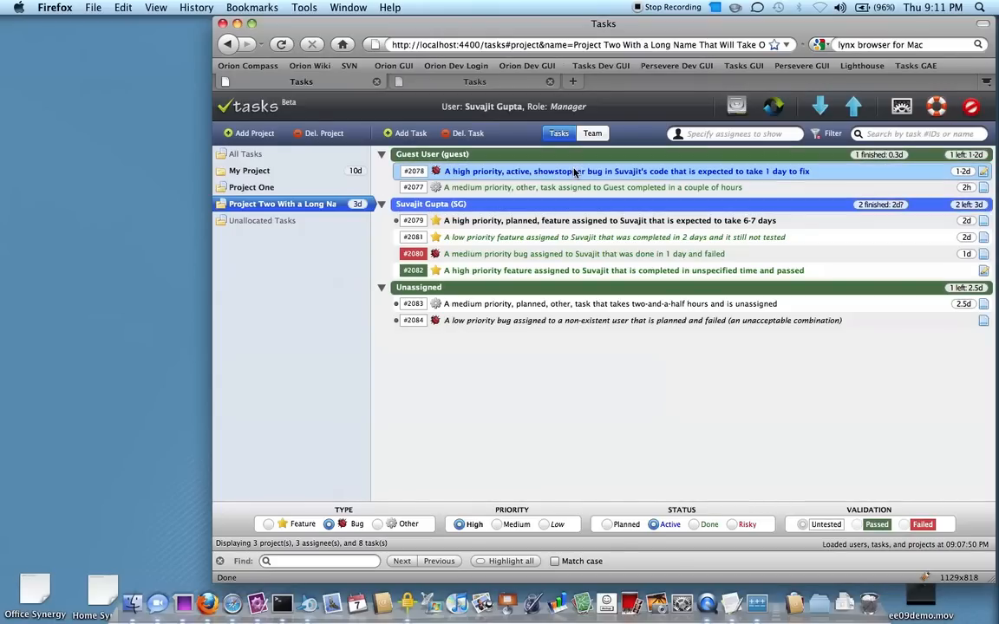
Reassign showstopper bug #2078 to Guest User and bring up the task import form.
left_click(607, 220)
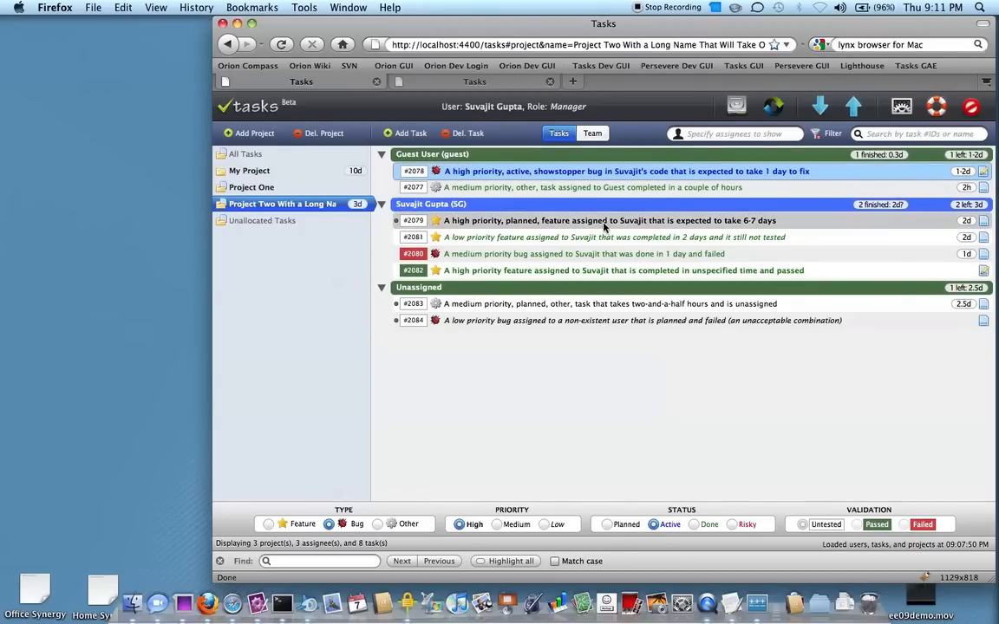
mouse_move(569, 221)
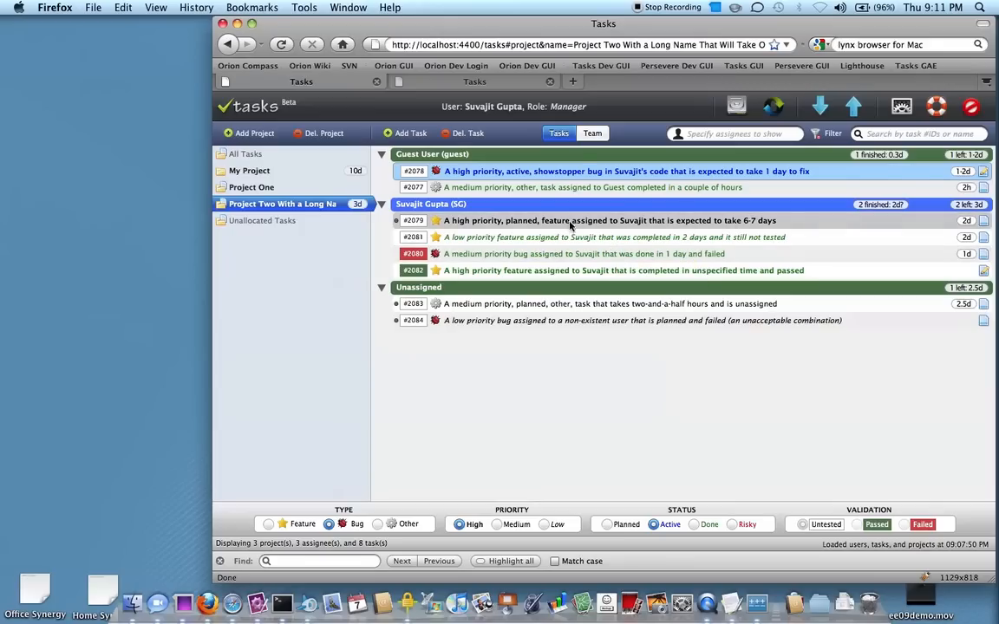
mouse_move(600, 202)
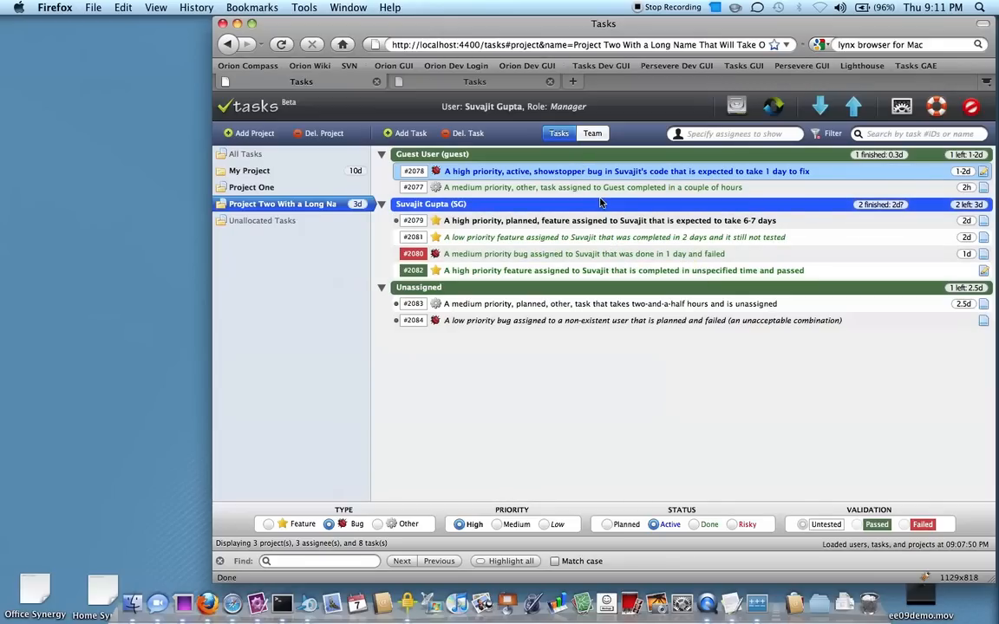
mouse_move(795, 199)
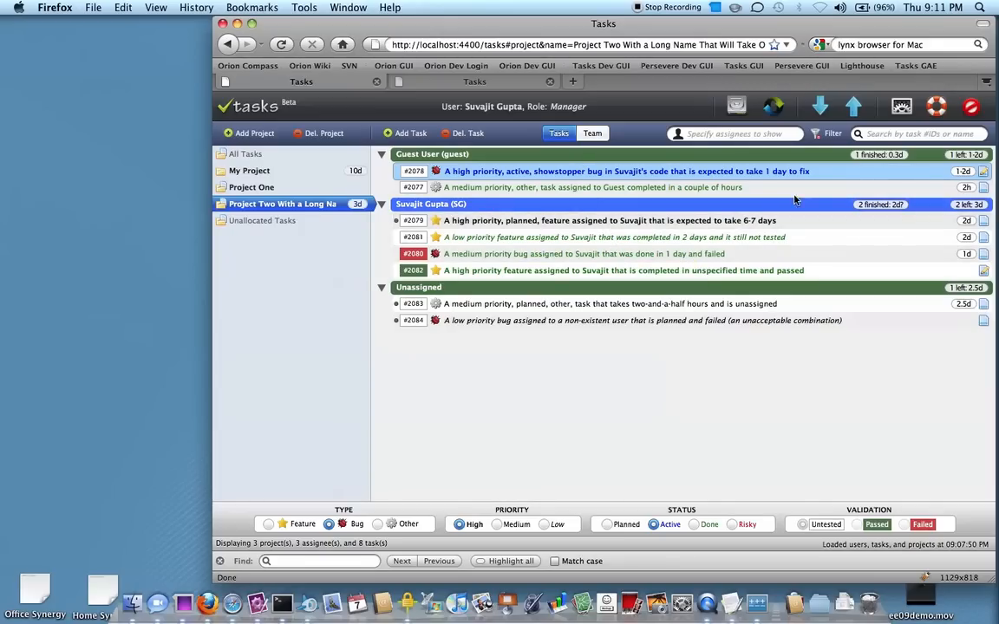
mouse_move(818, 106)
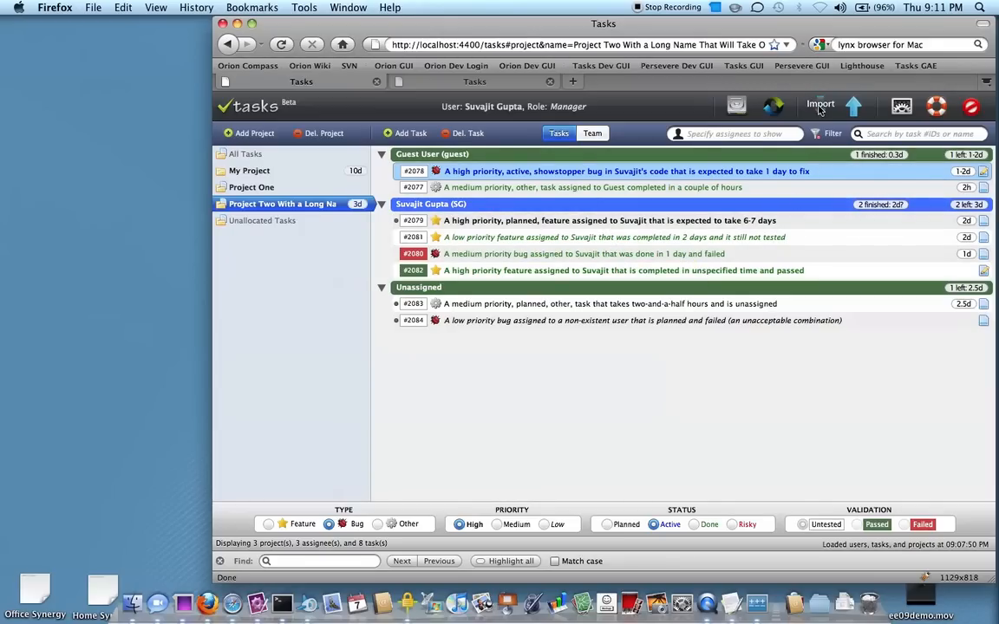
left_click(820, 104)
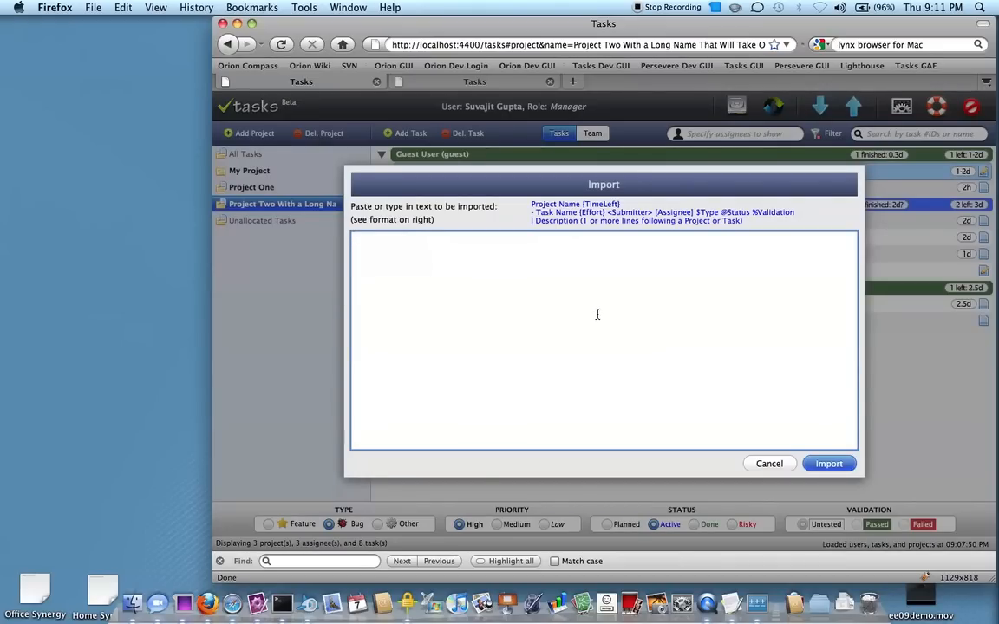
Import 'Project1', save it so task1 gets ID #2085, and return to Project Two.
type("Project1")
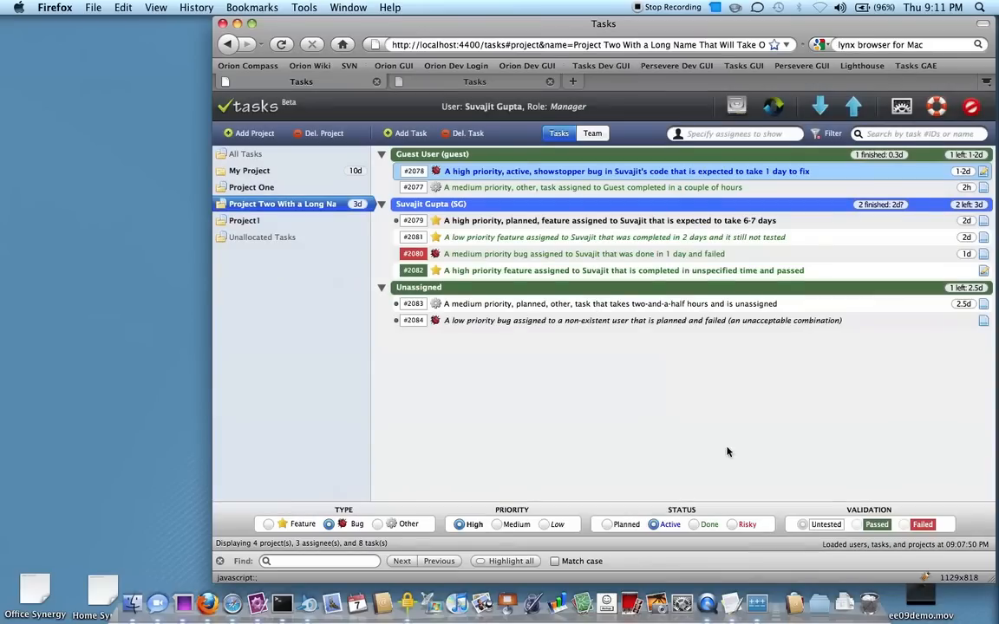
left_click(245, 221)
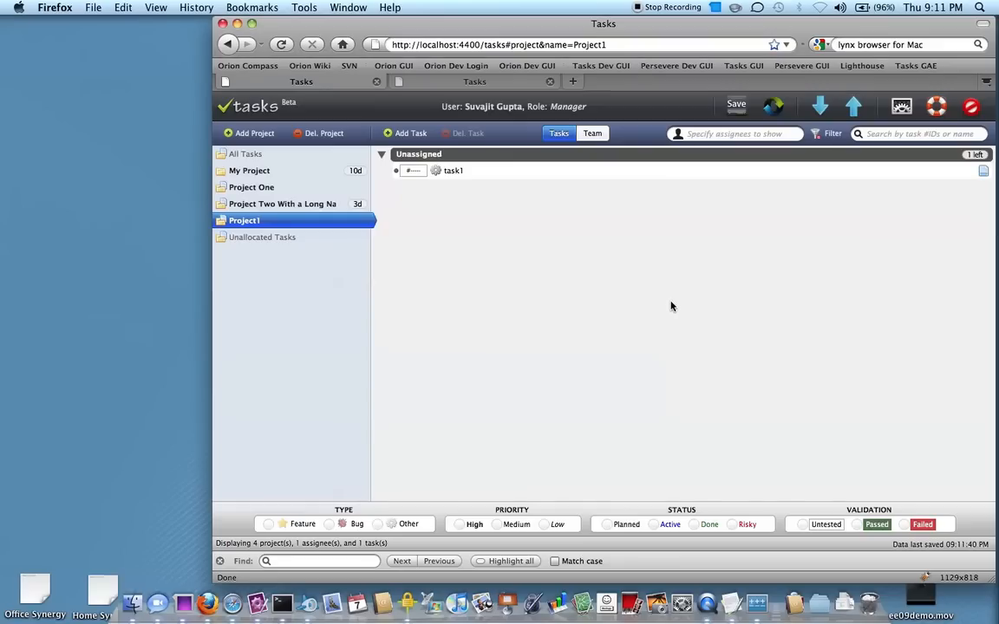
left_click(735, 104)
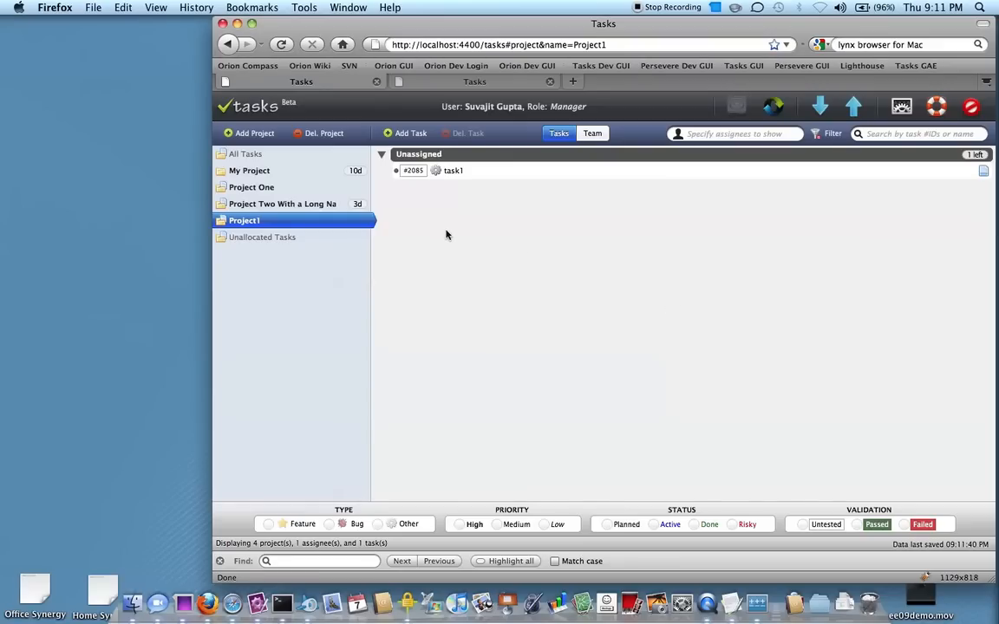
mouse_move(715, 215)
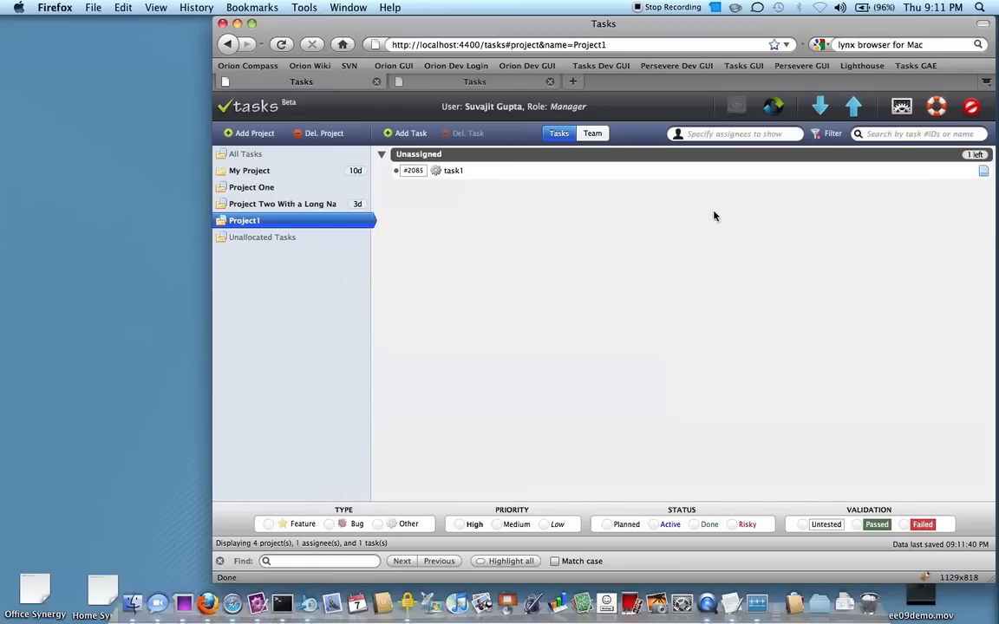
mouse_move(774, 106)
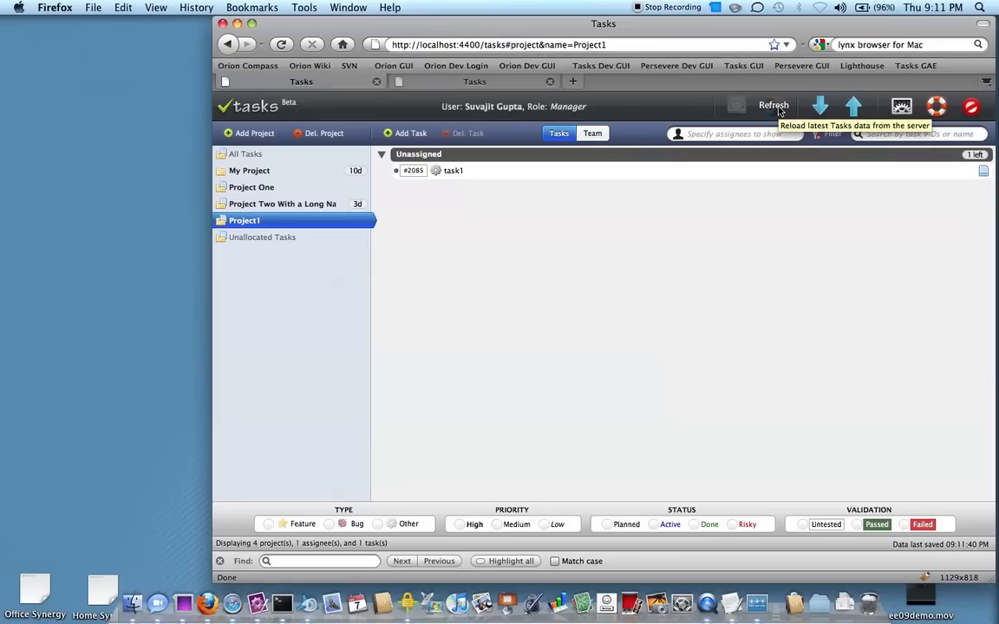
left_click(281, 205)
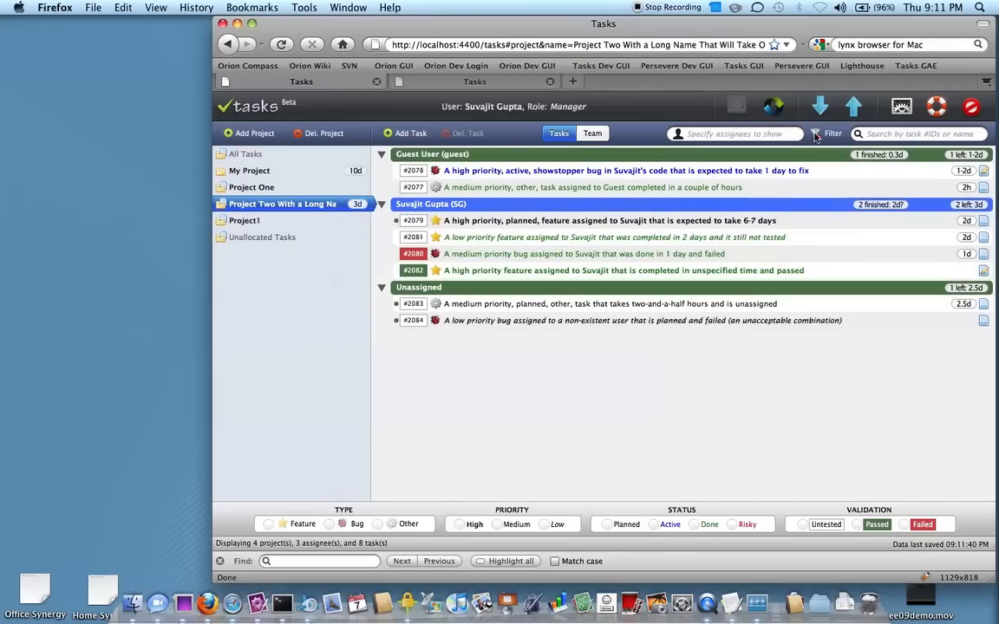
mouse_move(853, 106)
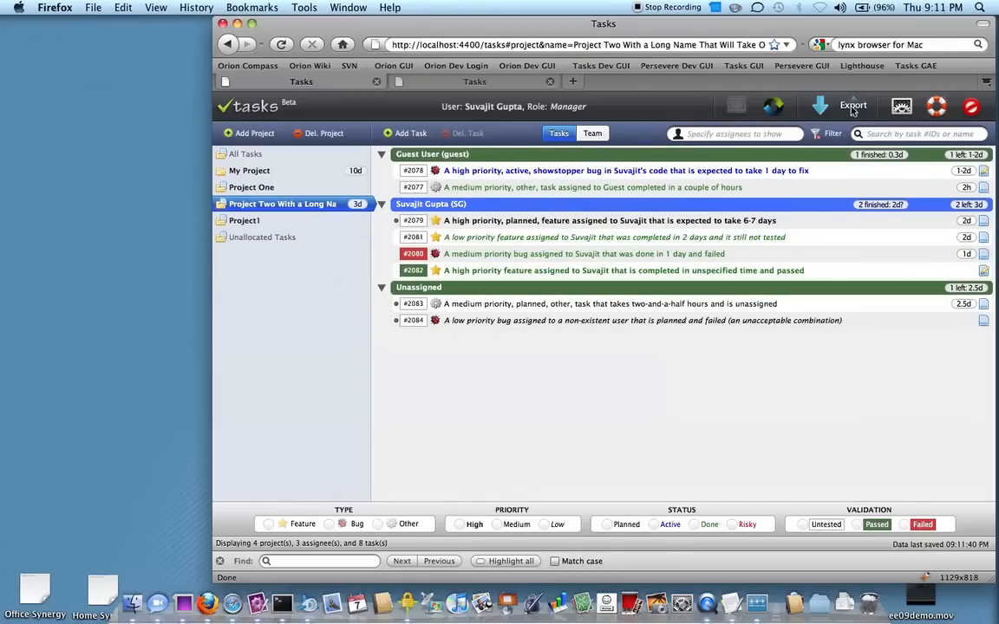
Export Project Two's tasks as a report in a new Tasks Export browser tab.
left_click(854, 106)
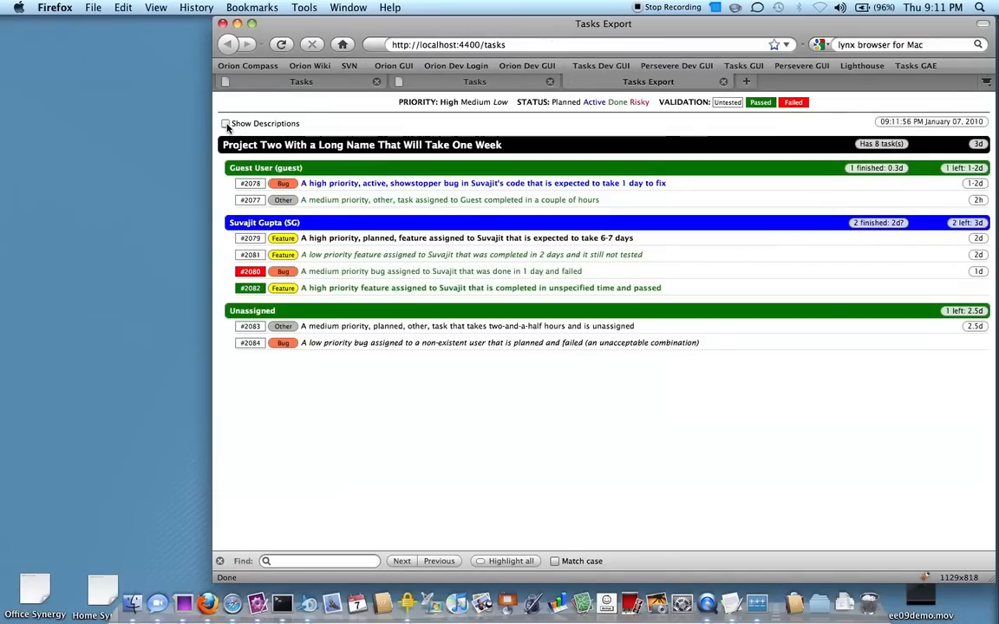
mouse_move(454, 132)
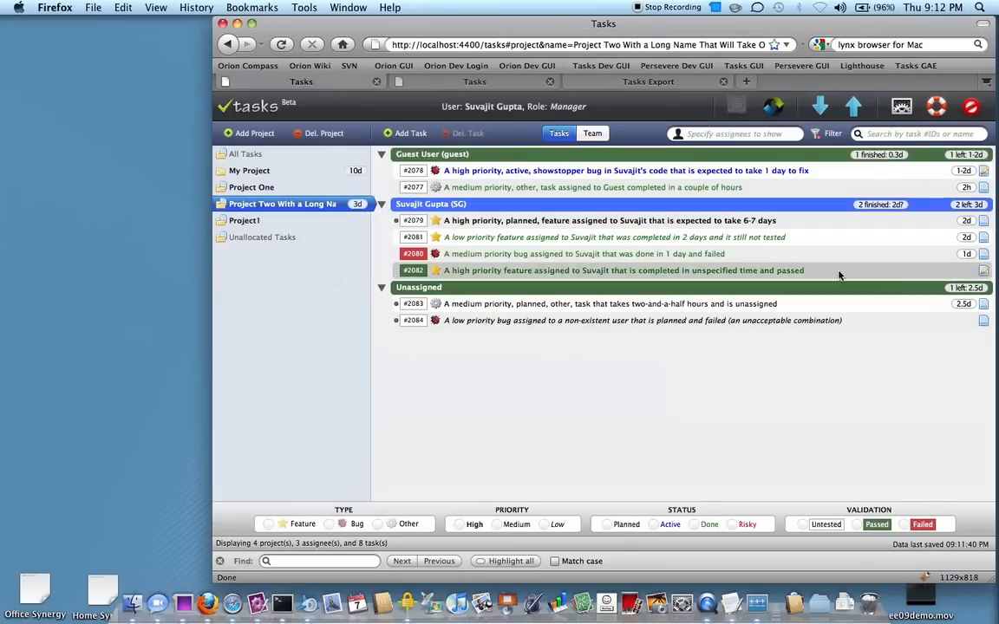
mouse_move(590, 220)
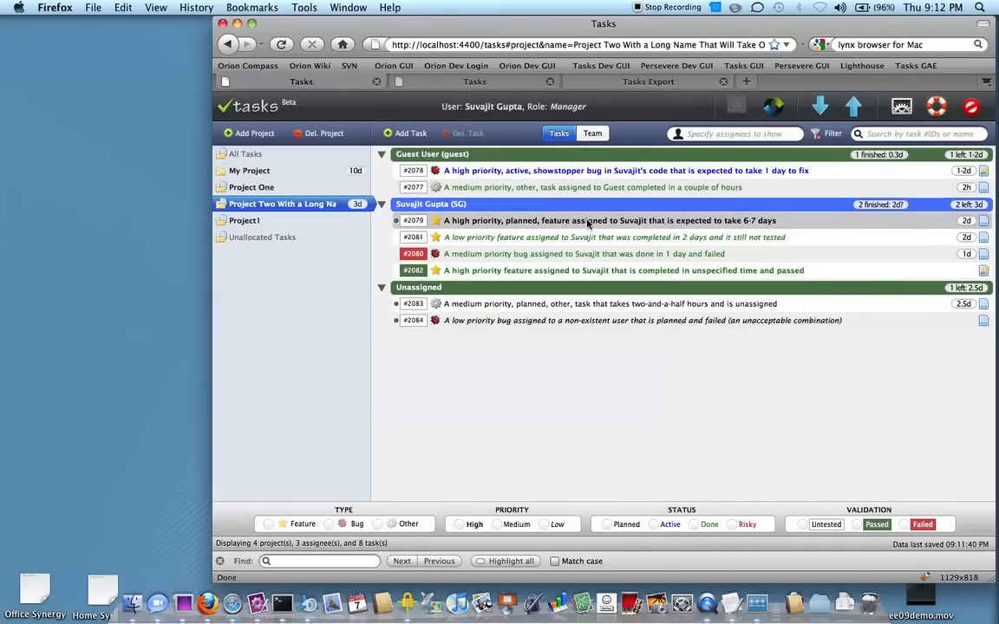
Prefix task #2079's name with 'UPDATED: ' and set its description to 'My notes'.
left_click(607, 220)
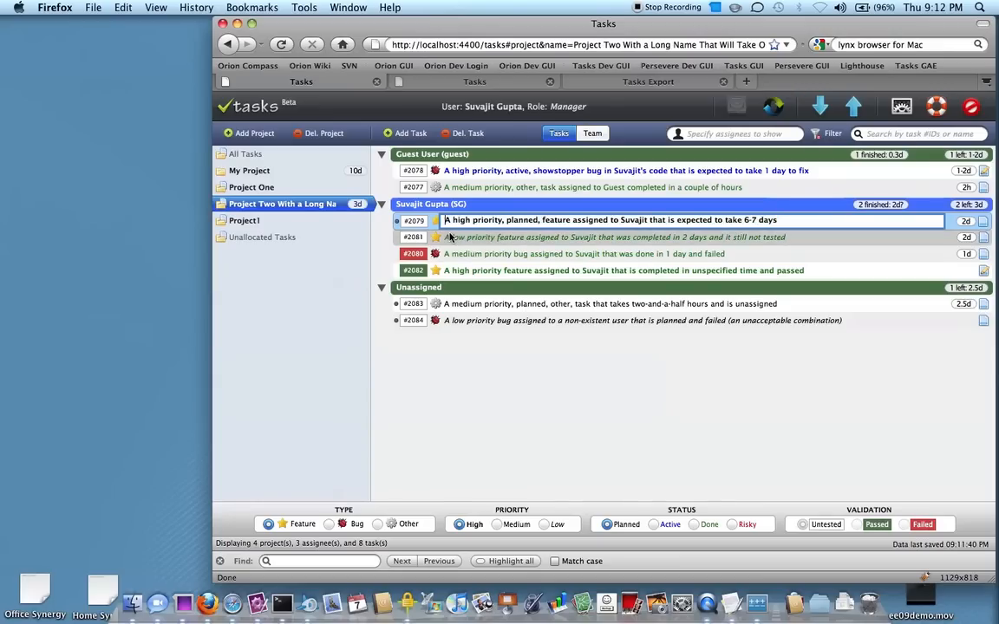
type("UPDATED:")
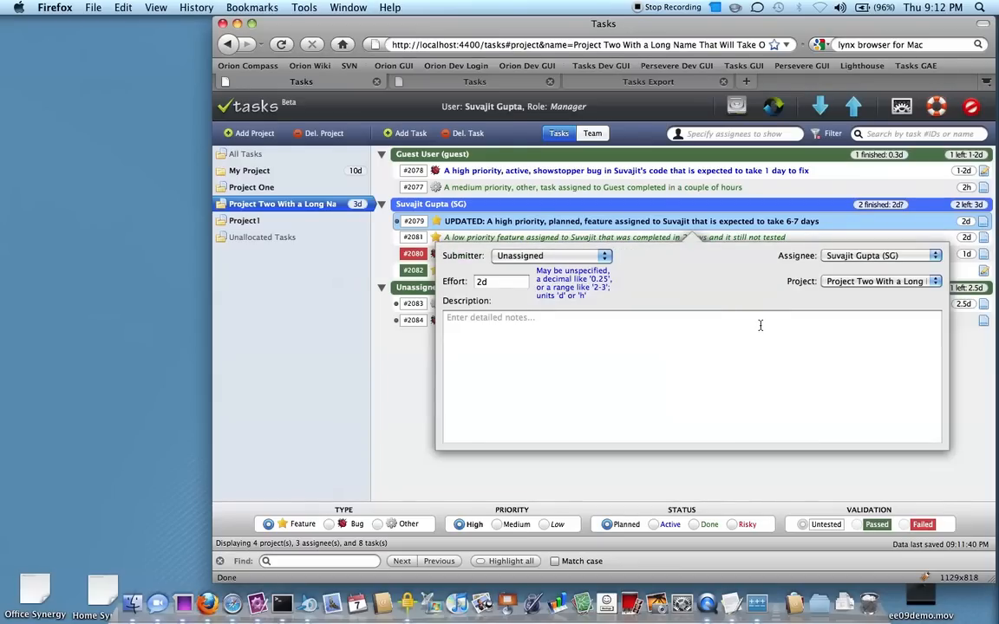
mouse_move(565, 359)
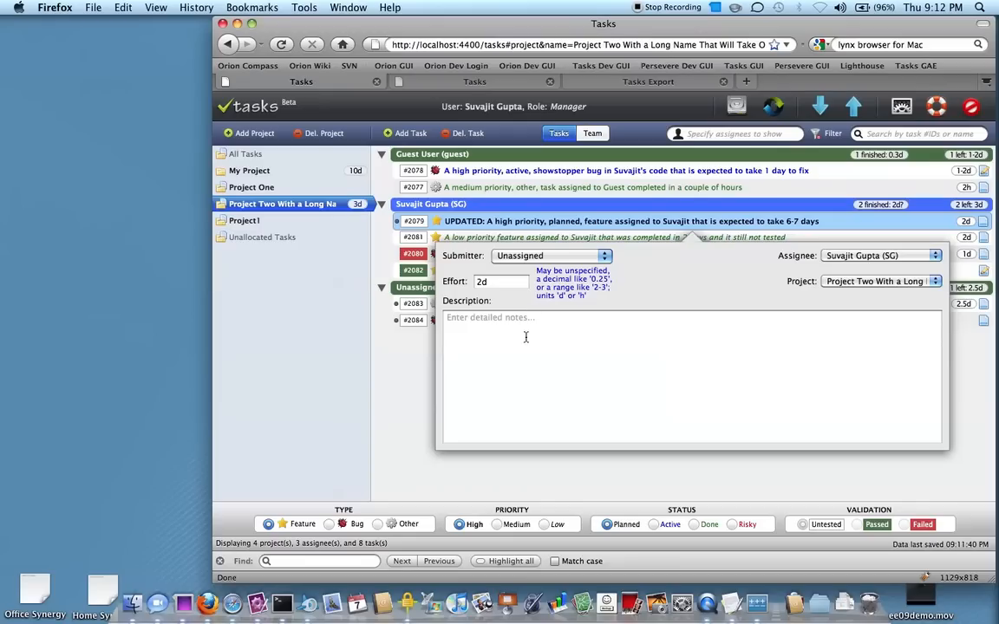
type("My no")
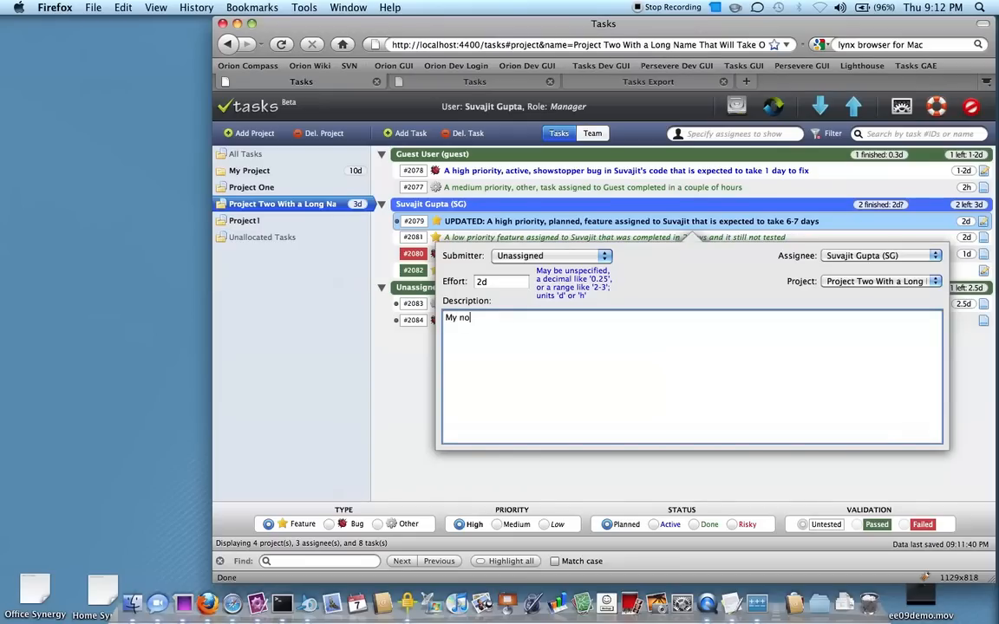
type("tes")
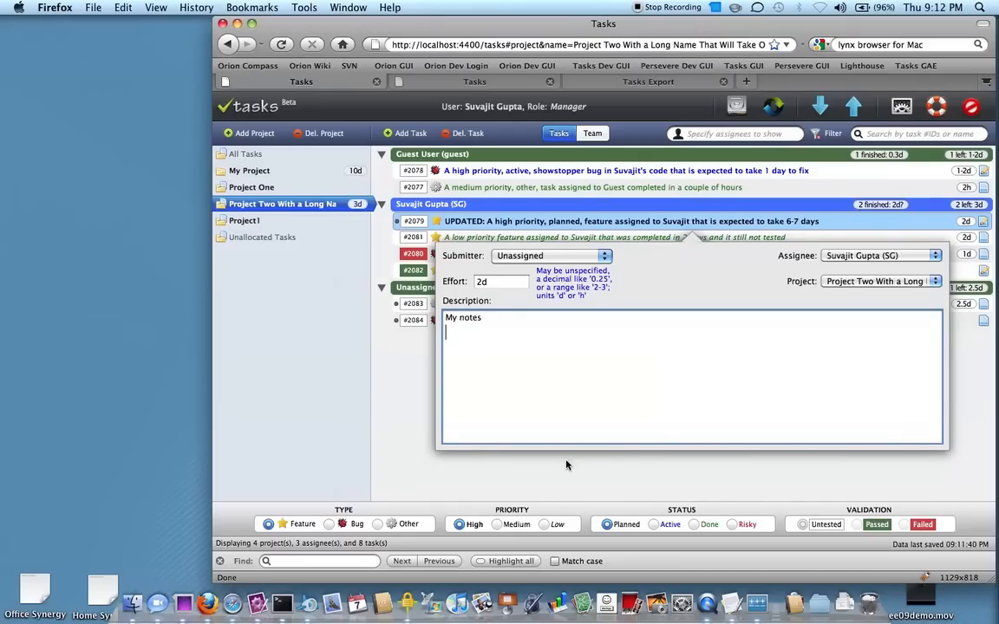
left_click(982, 222)
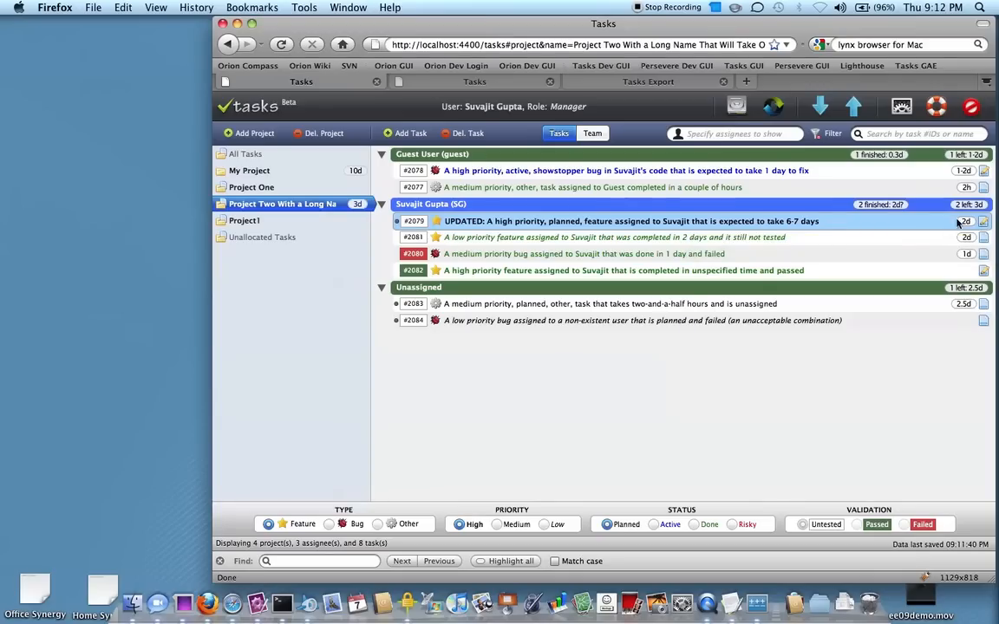
mouse_move(984, 222)
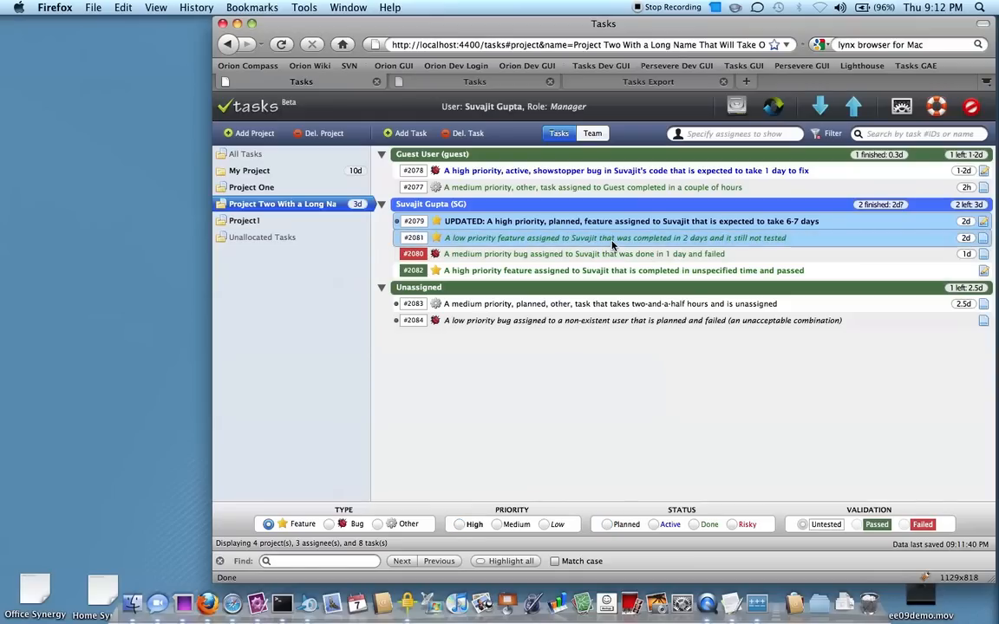
mouse_move(458, 524)
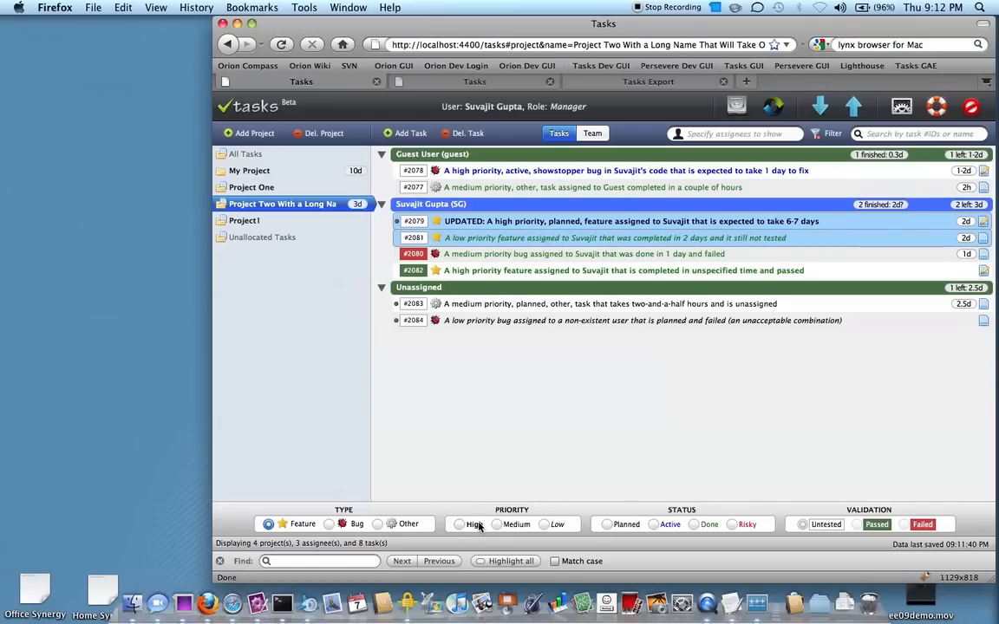
Mark selected tasks #2079 and #2081 as High priority and Untested validation.
left_click(459, 523)
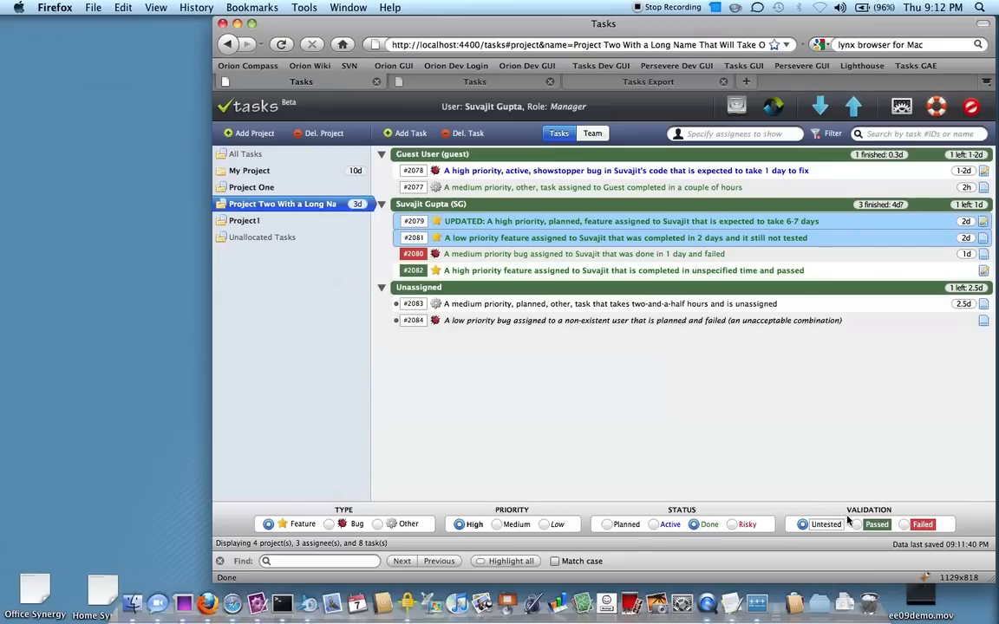
left_click(857, 524)
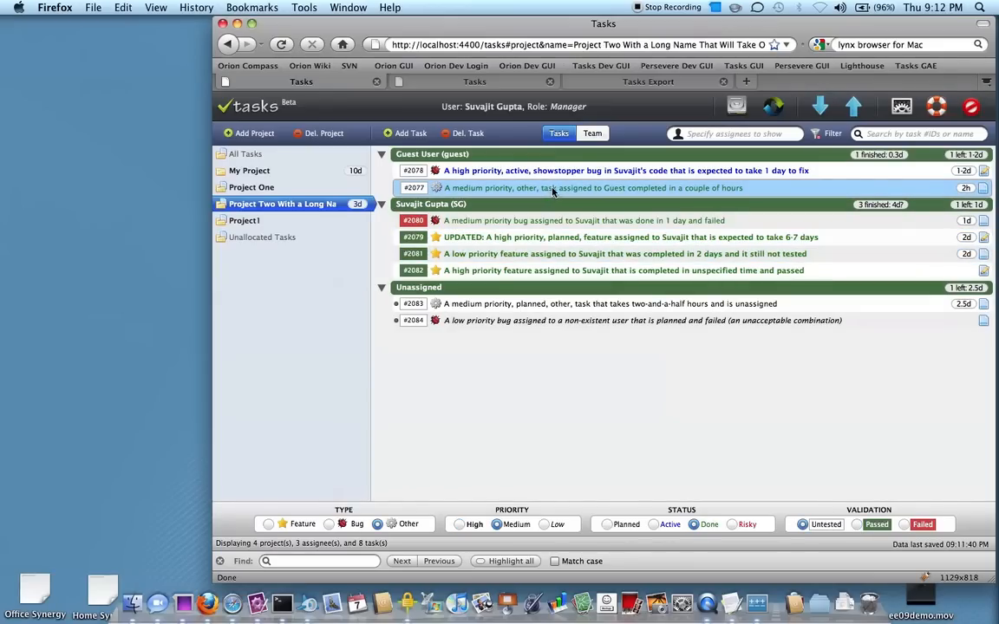
mouse_move(902, 106)
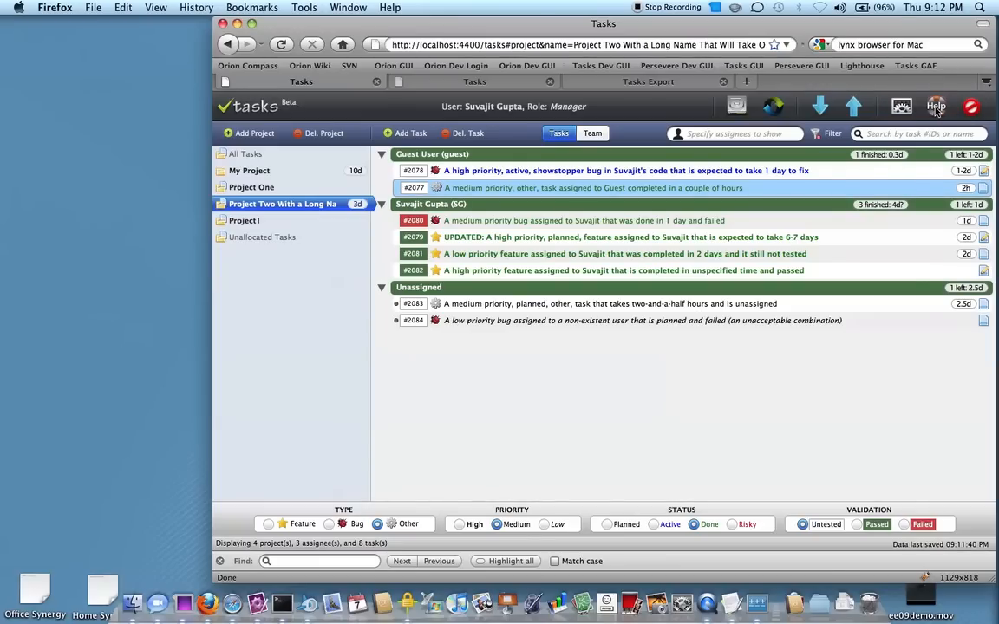
Show Online Help and scroll through basic, intermediate, advanced features to best practices.
left_click(936, 105)
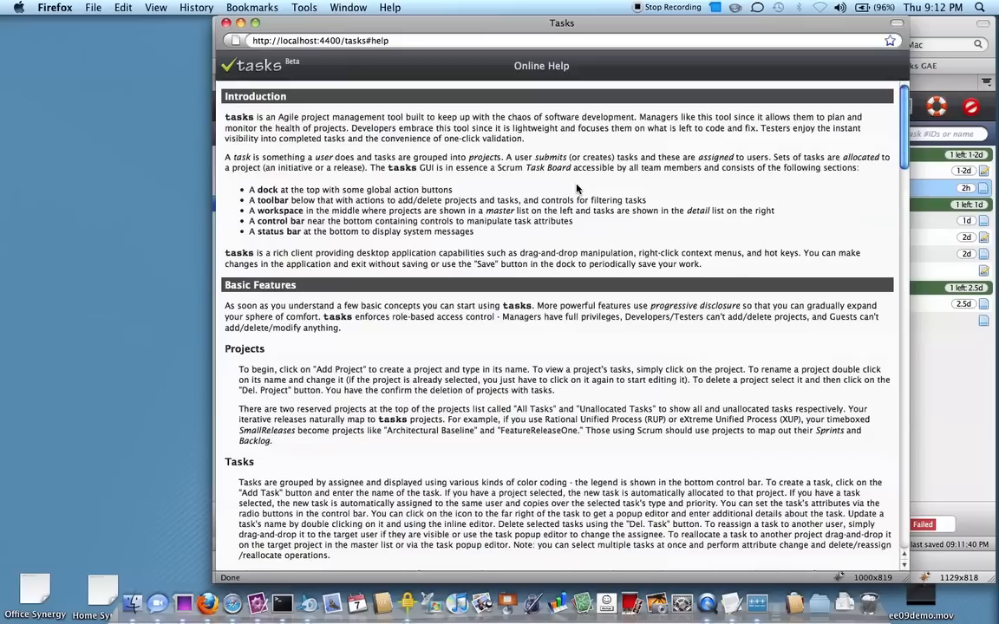
mouse_move(479, 309)
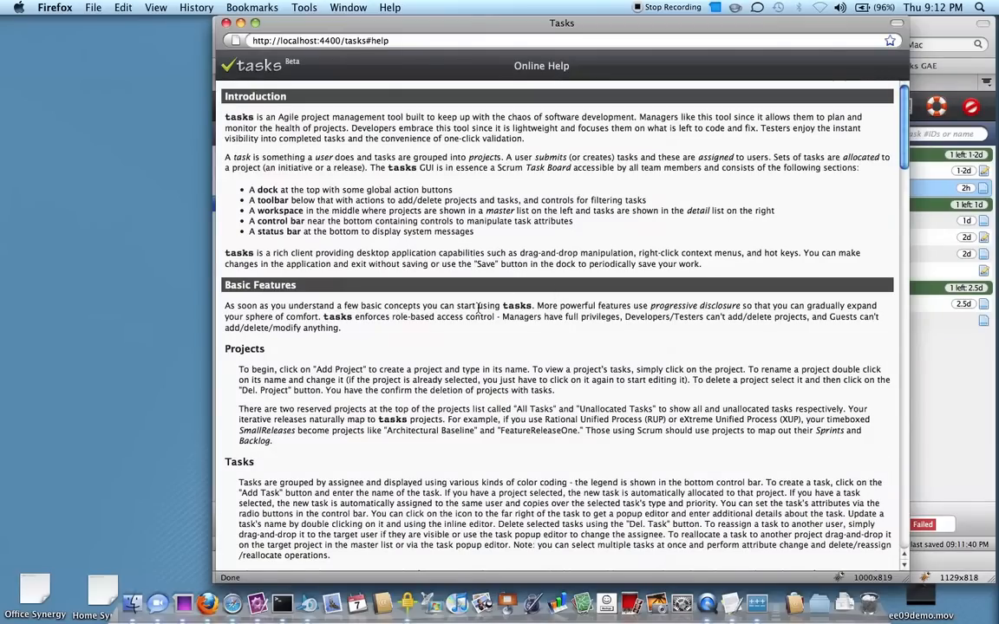
scroll("down", 3)
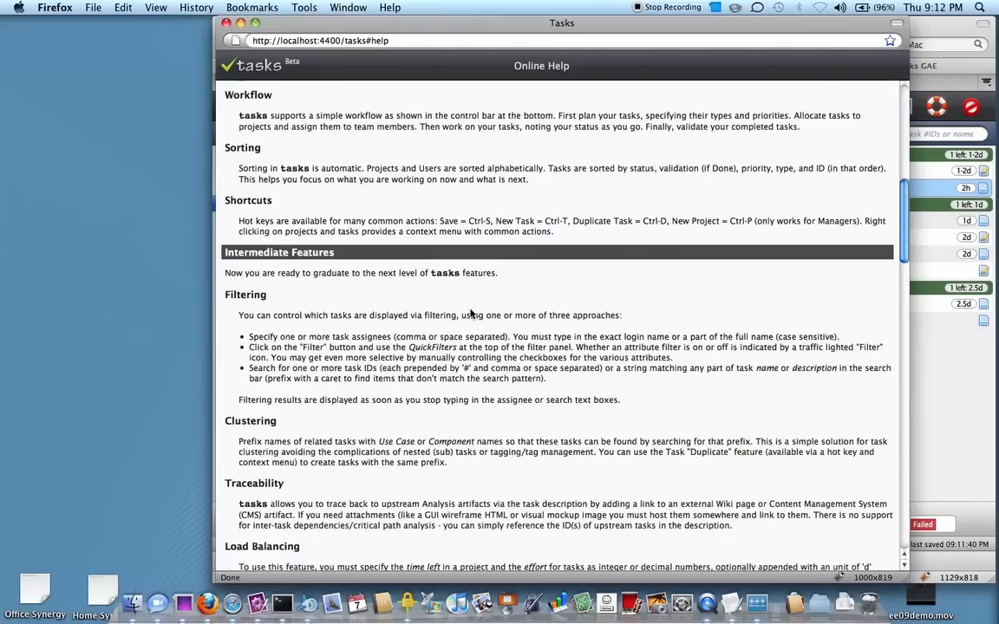
scroll("down", 3)
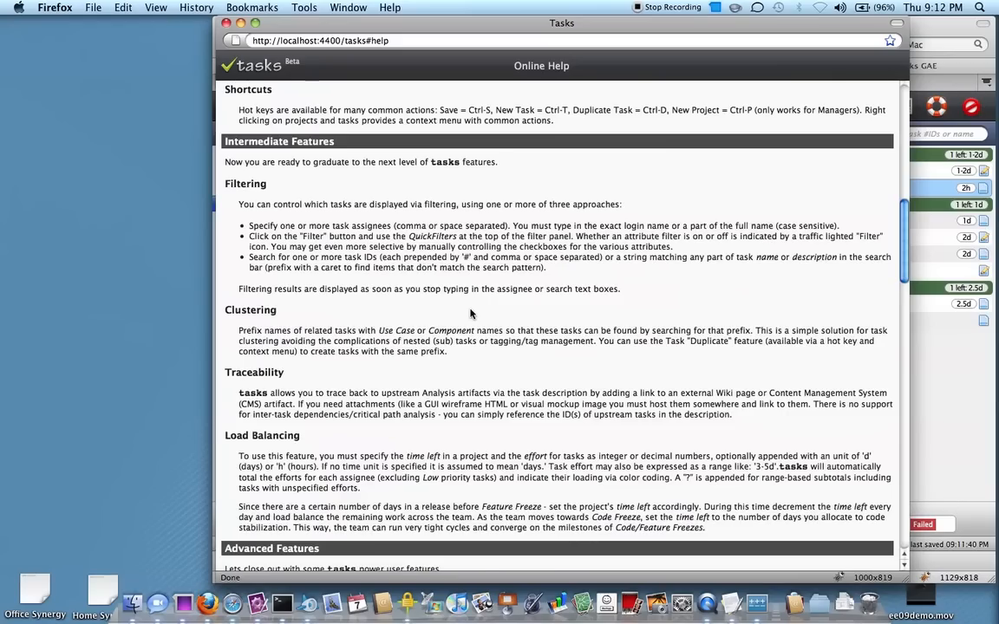
scroll("down", 3)
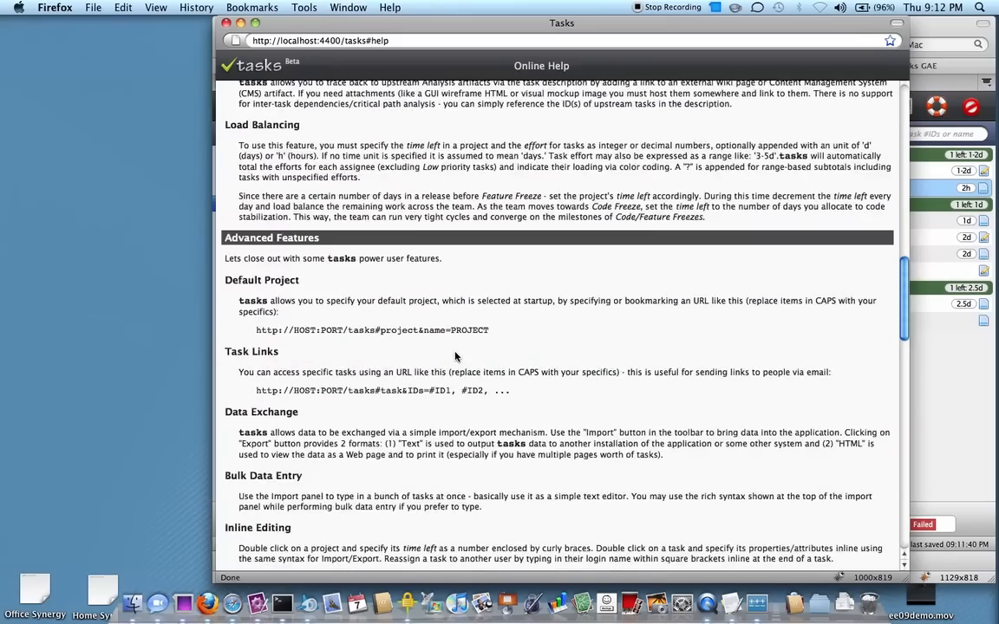
scroll("down", 3)
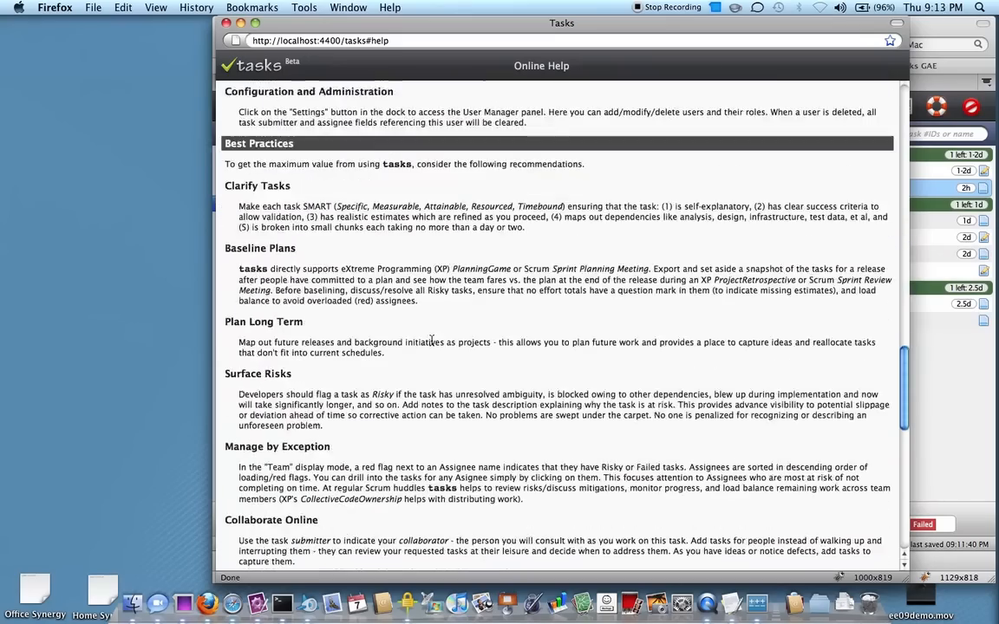
scroll("down", 3)
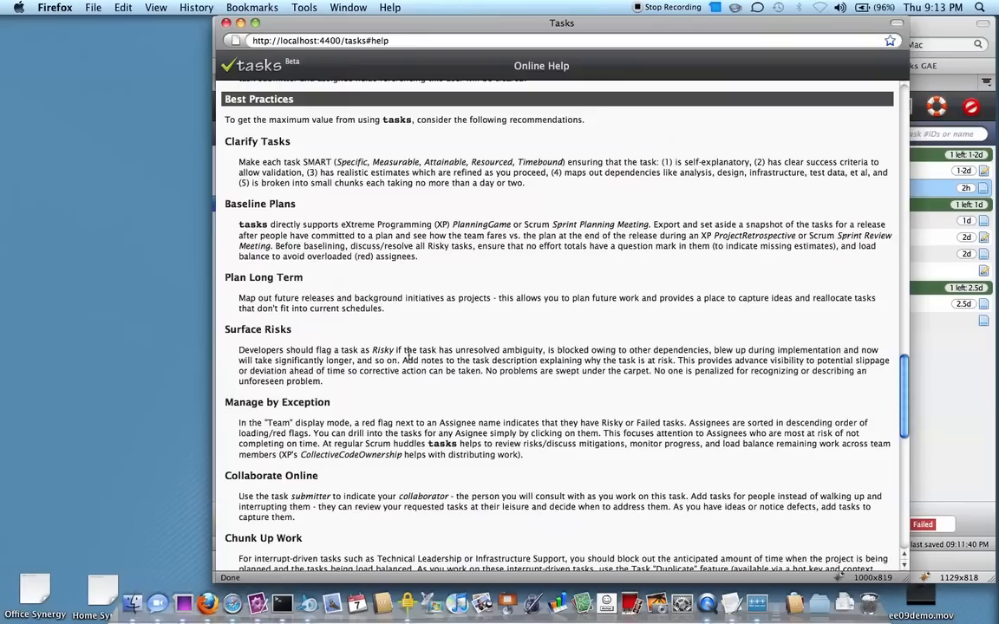
scroll("down", 3)
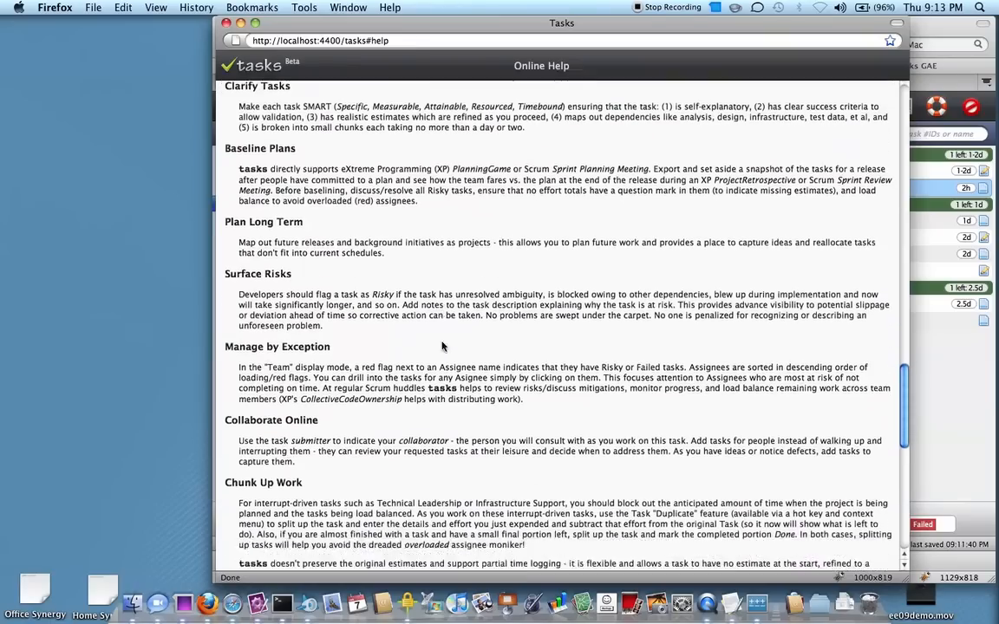
scroll("down", 3)
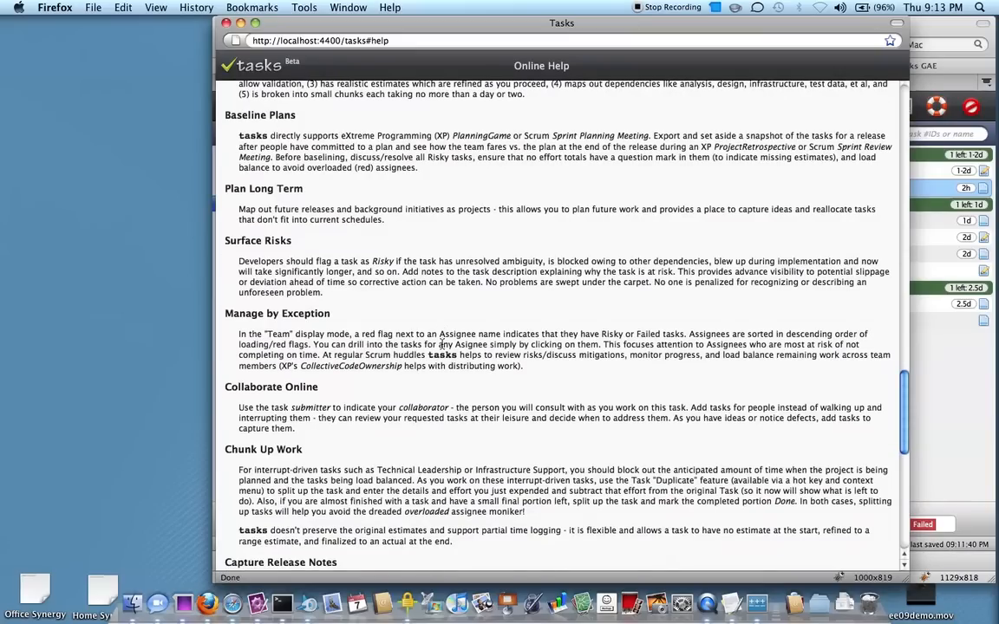